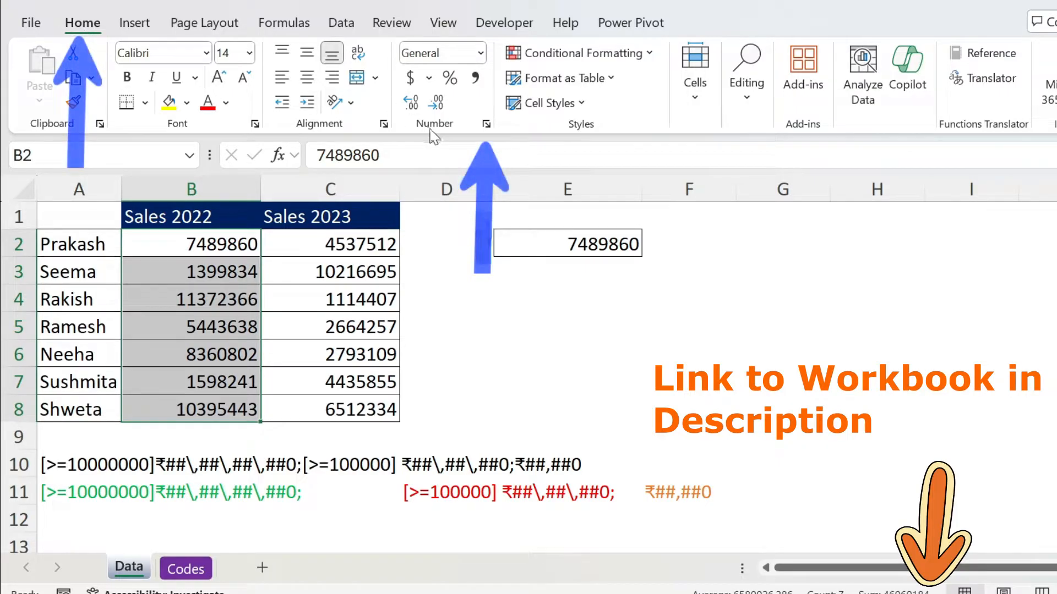
Review the Format Cells number options for the sales range and confirm without changes.
click(484, 124)
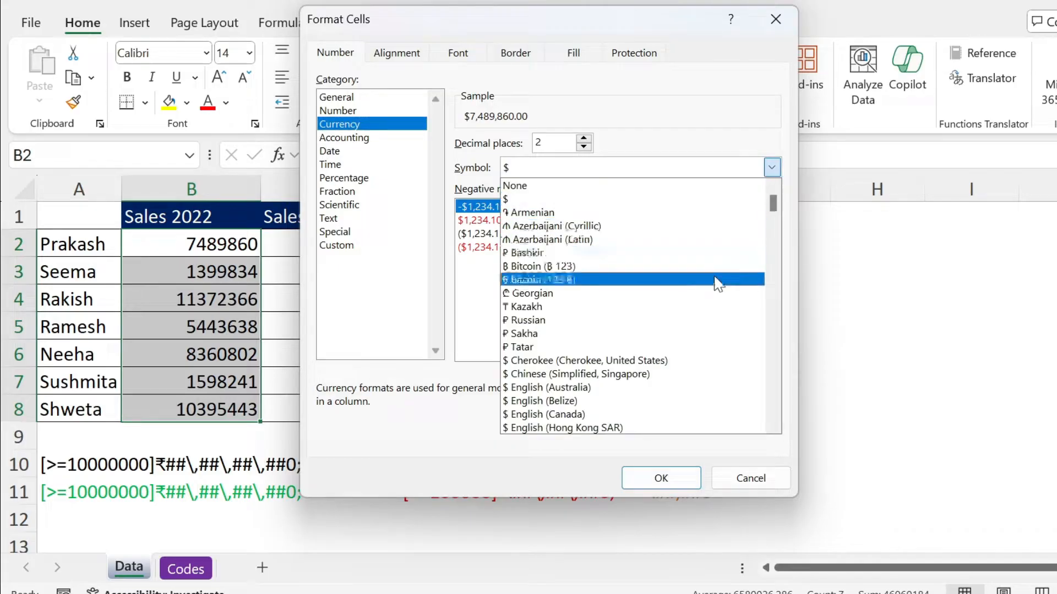
scroll(down, 3)
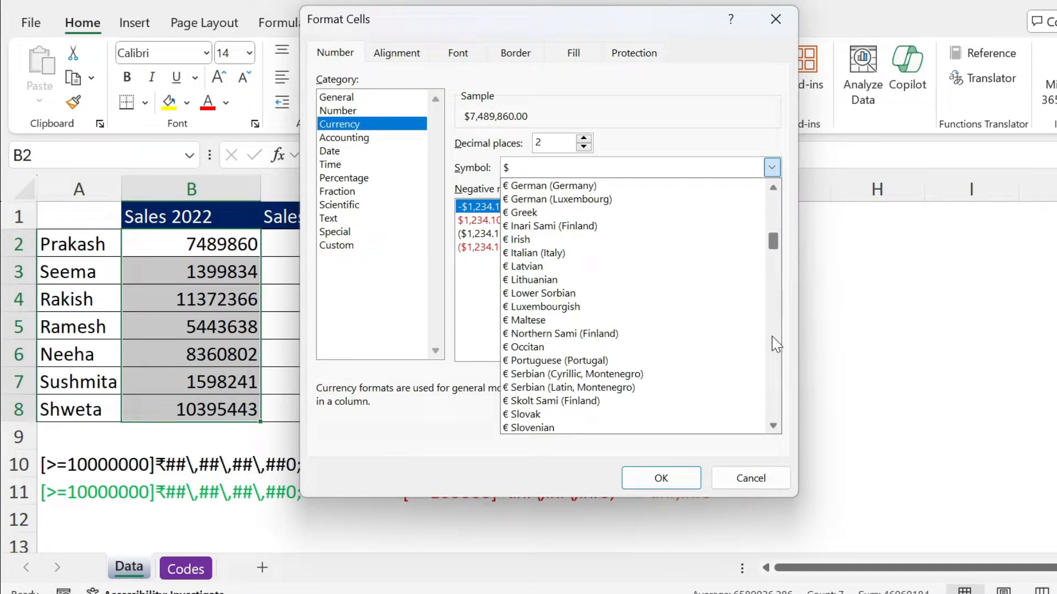
scroll(down, 3)
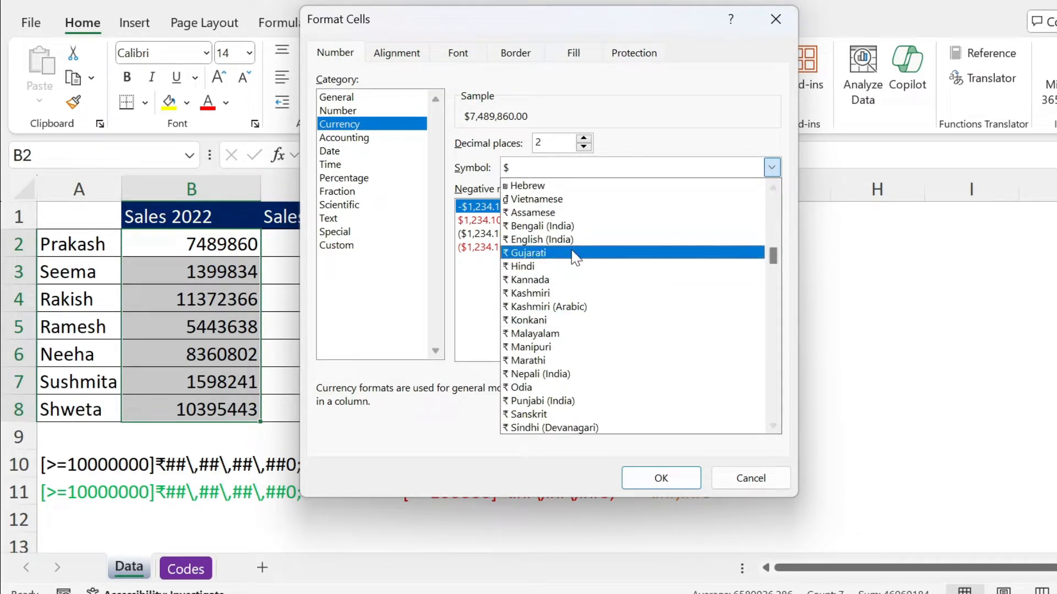
click(660, 477)
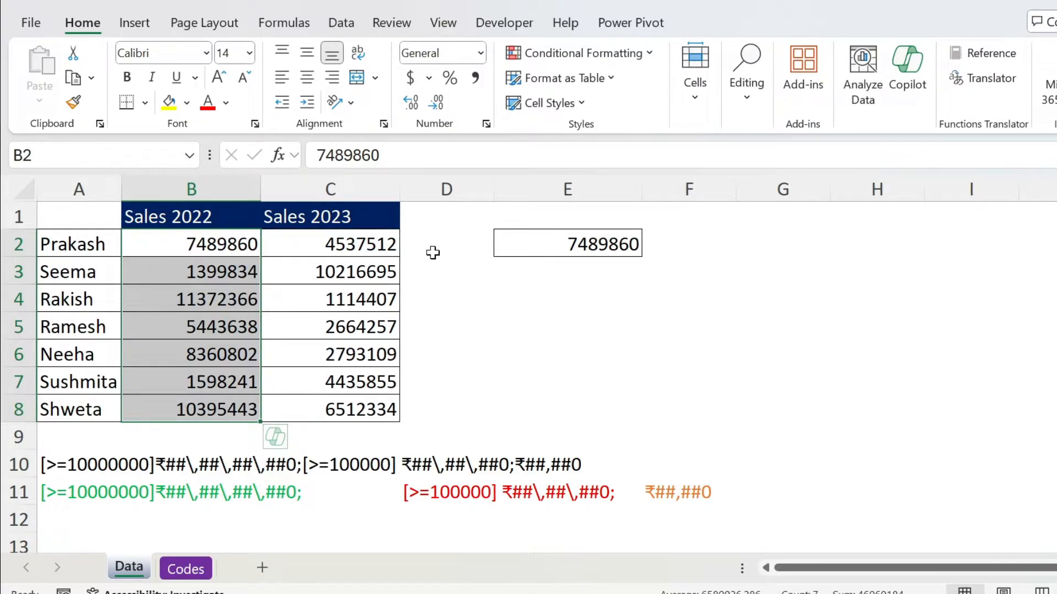
Find 'regional' in Windows Settings and reach the Regional format dropdown in Language & region.
click(446, 287)
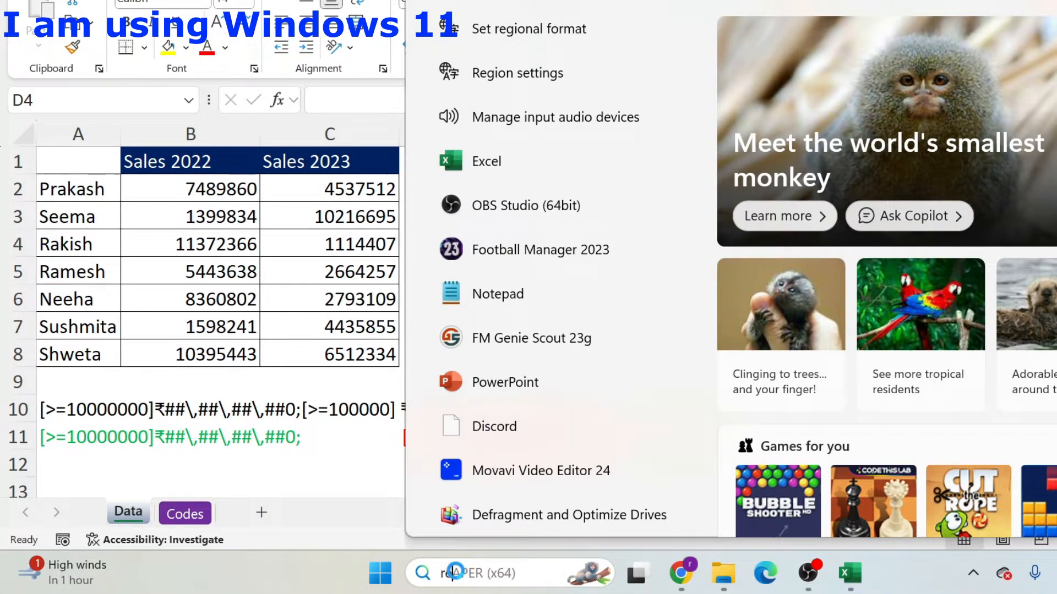
text(regional)
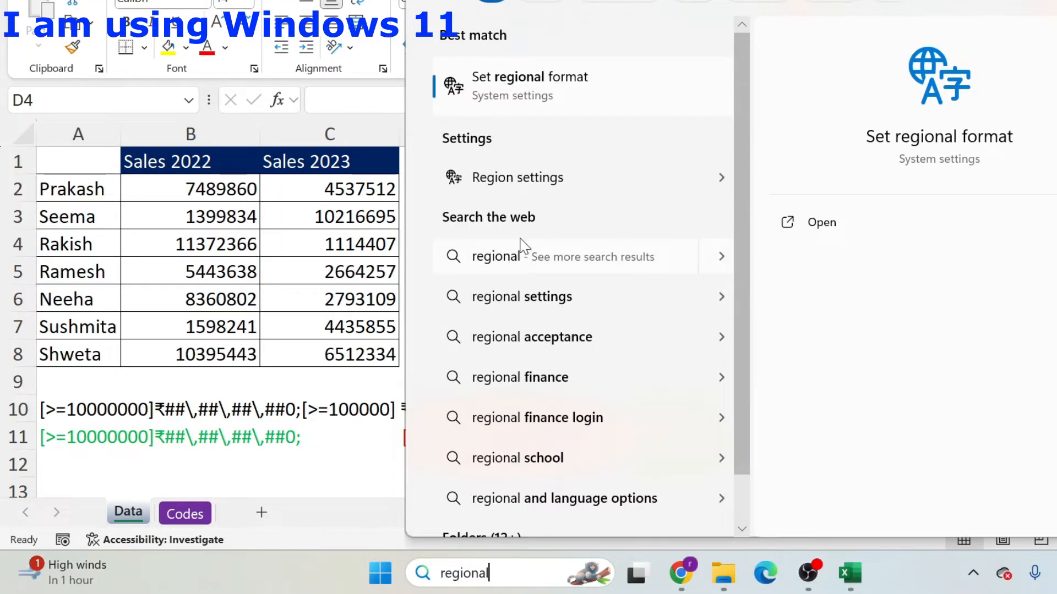
mouse_move(581, 101)
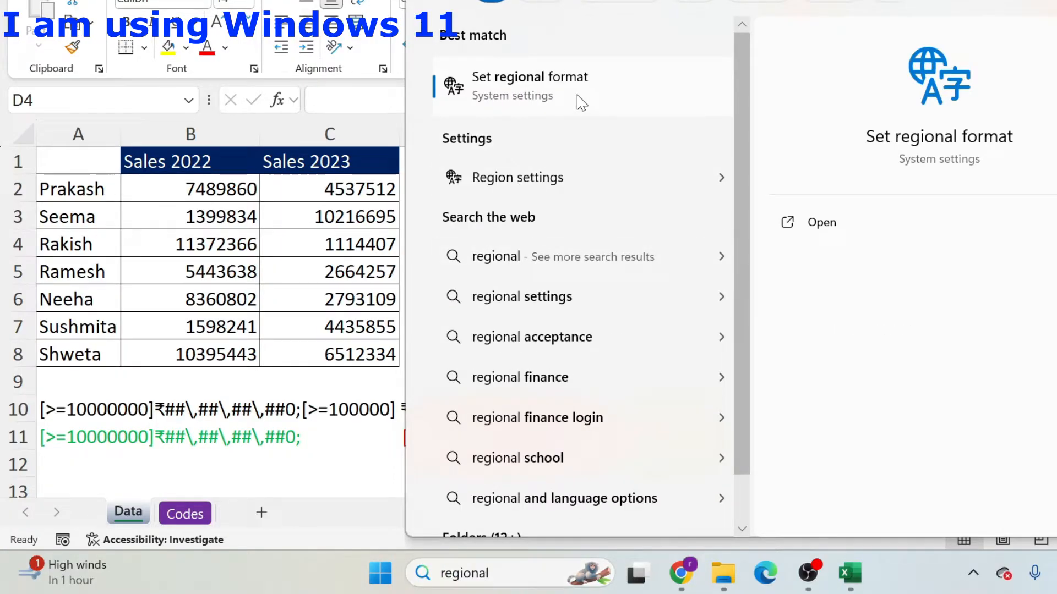
click(530, 76)
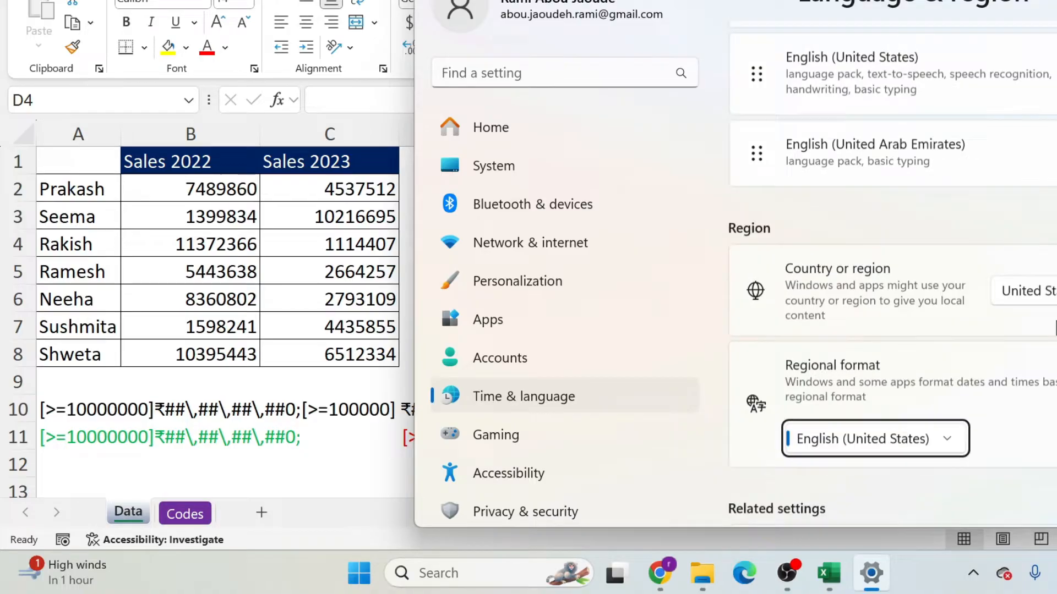
scroll(down, 3)
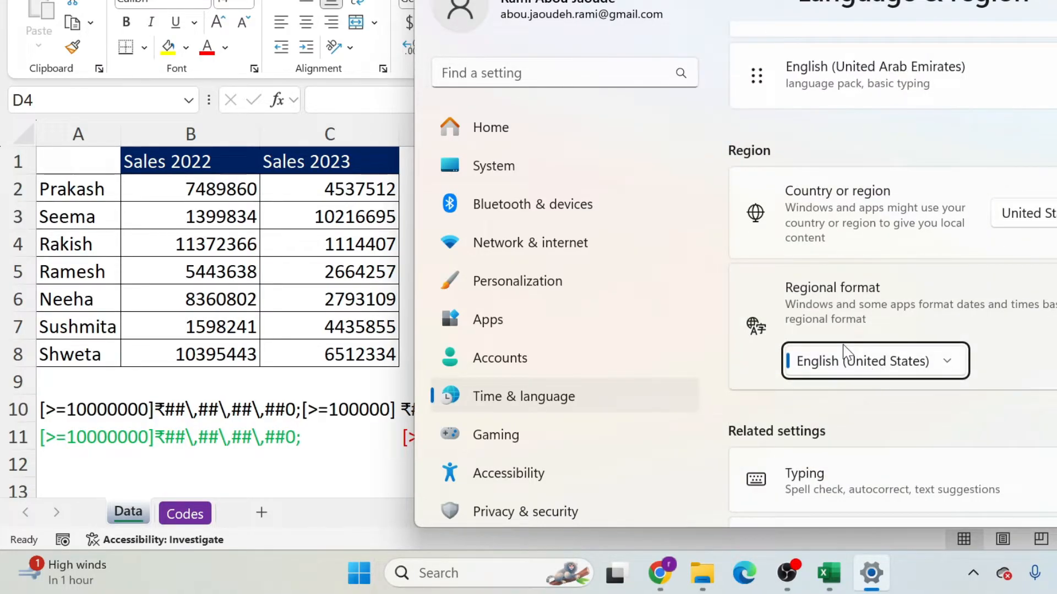
click(873, 361)
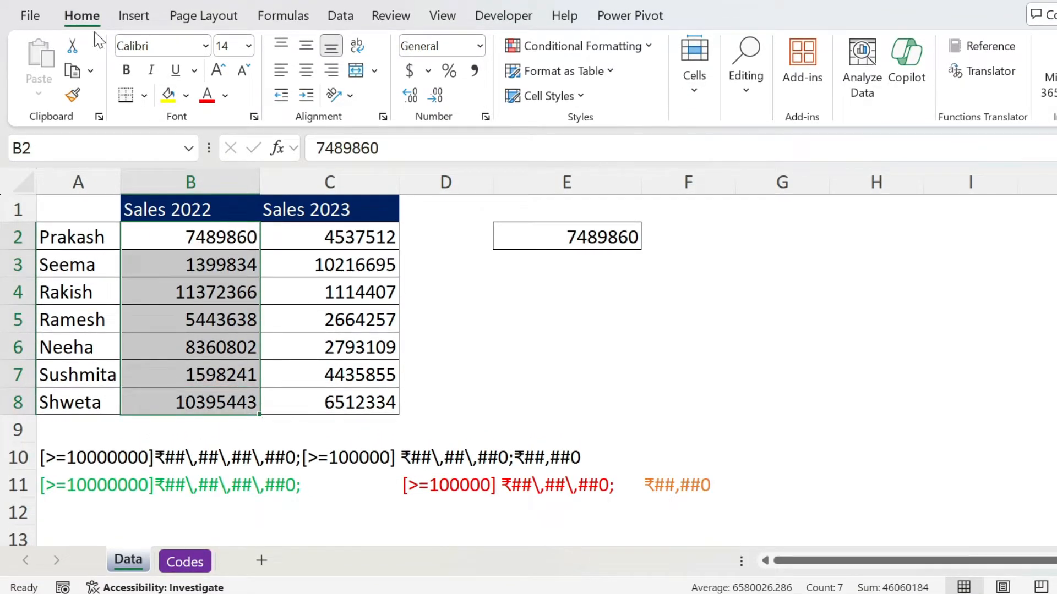
mouse_move(487, 126)
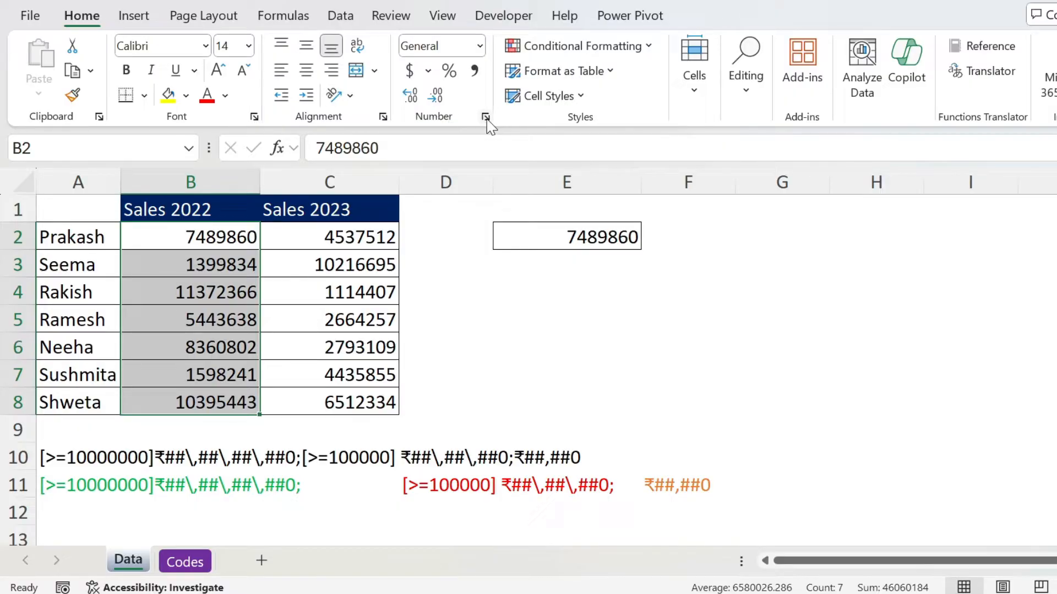
Format Sales 2022 (B2:B8) as Currency with the ₹ symbol and Indian digit grouping.
click(484, 115)
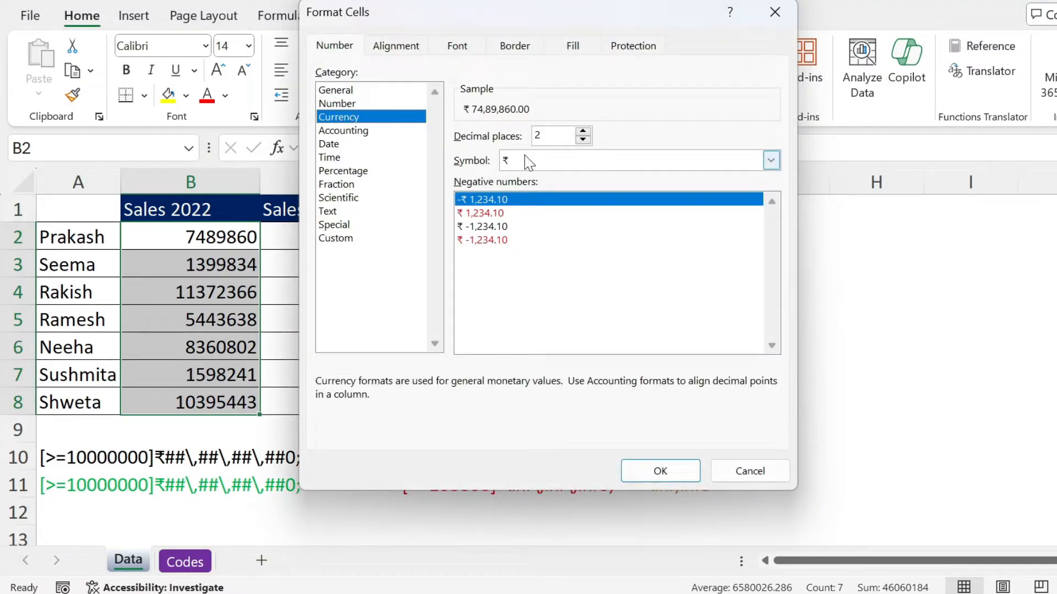
click(770, 159)
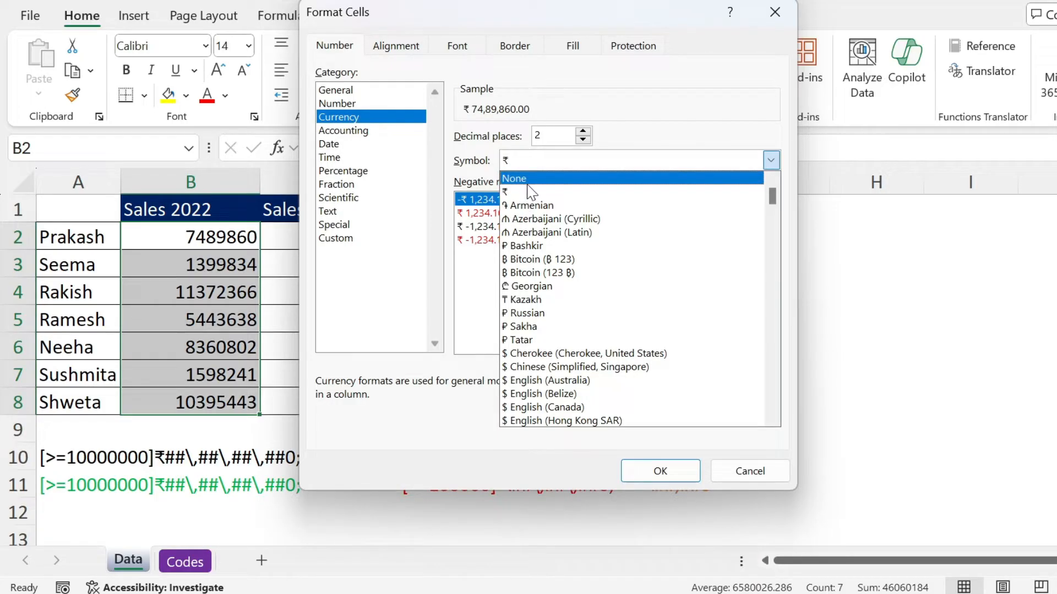
click(504, 193)
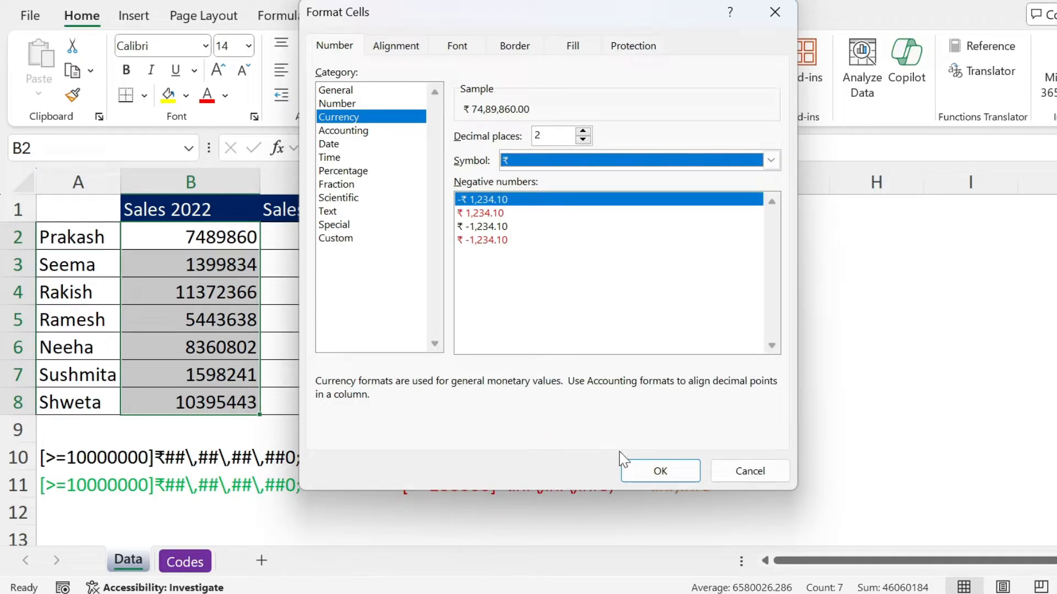
click(659, 470)
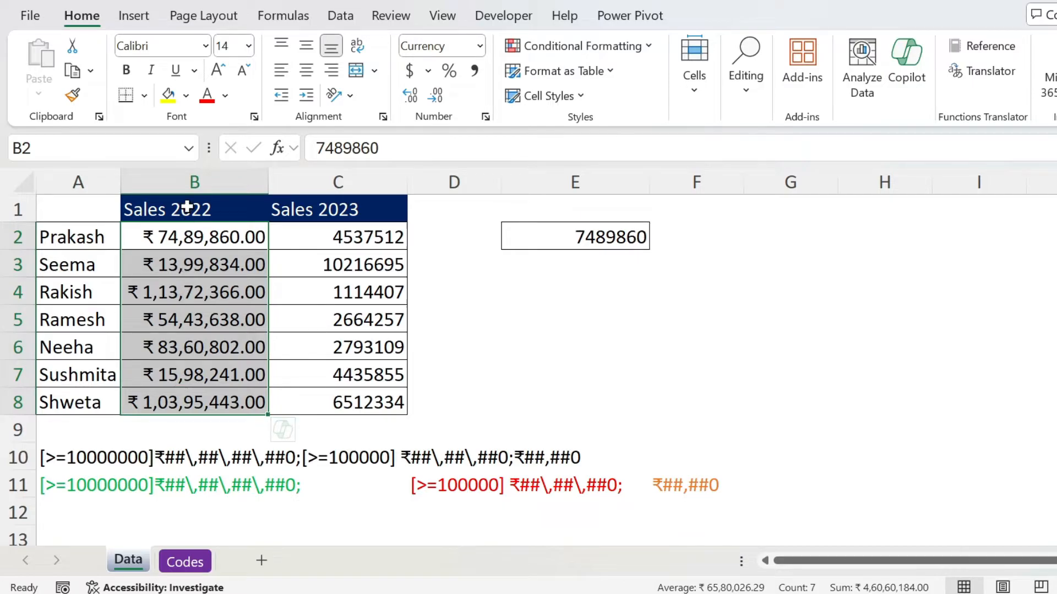
mouse_move(206, 257)
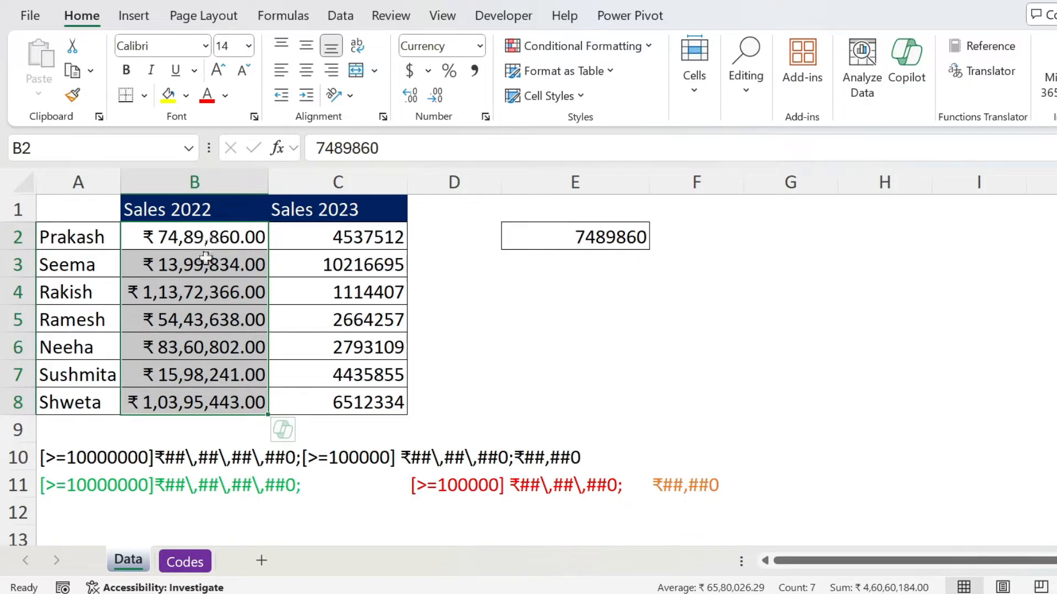
mouse_move(485, 395)
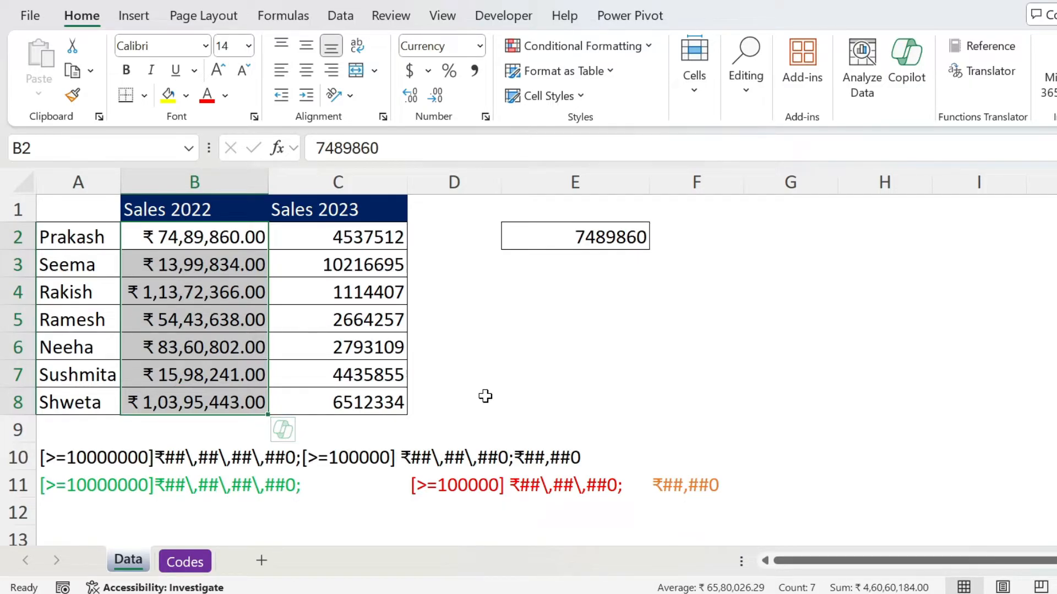
Apply the rupee currency format to E2 so it reads ₹ 74,89,860.00.
click(575, 235)
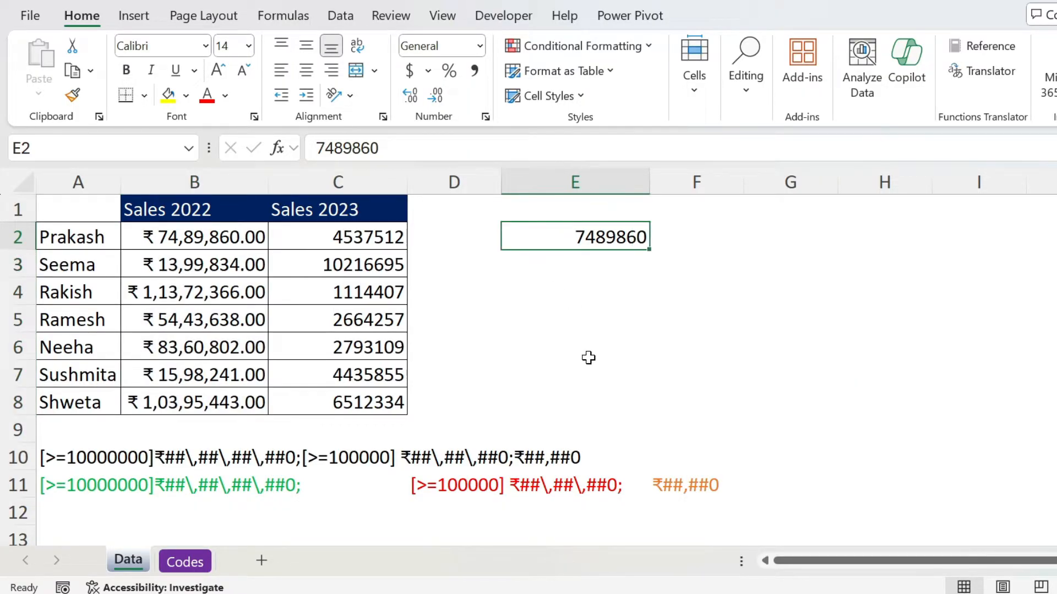
key(ctrl+shift+4)
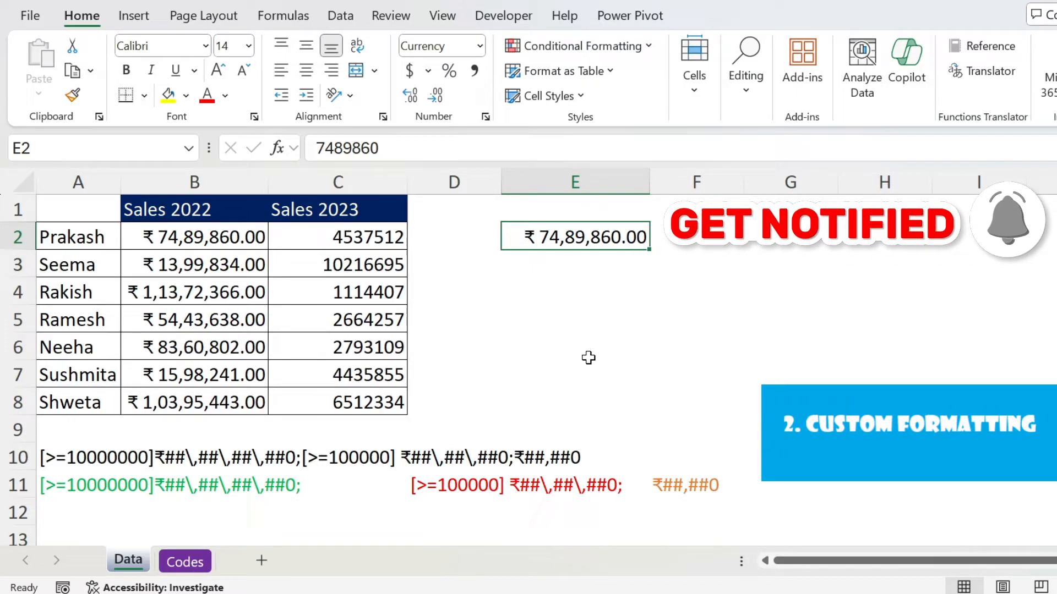
click(77, 456)
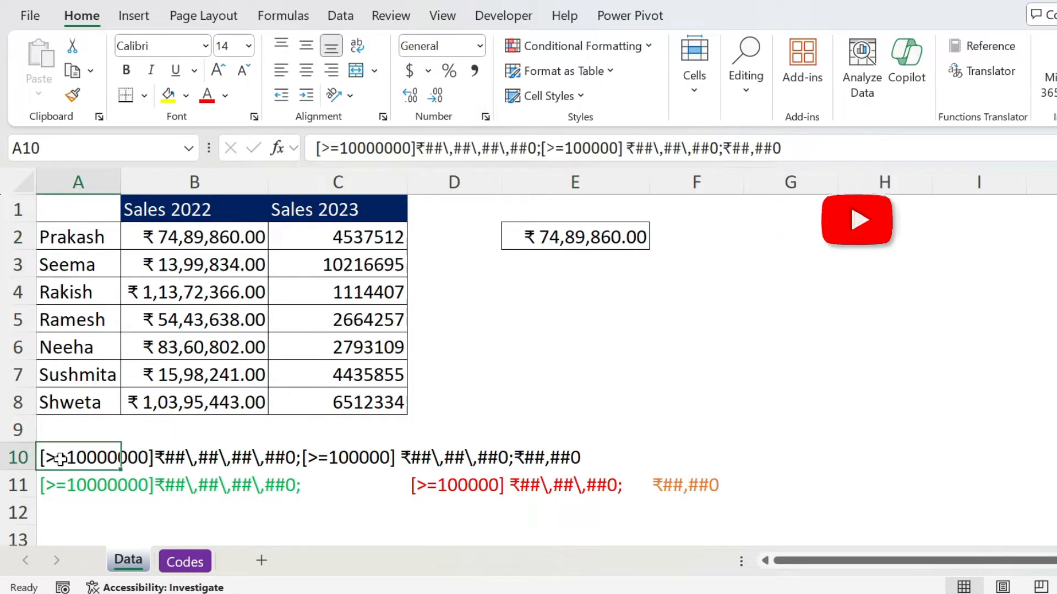
mouse_move(660, 456)
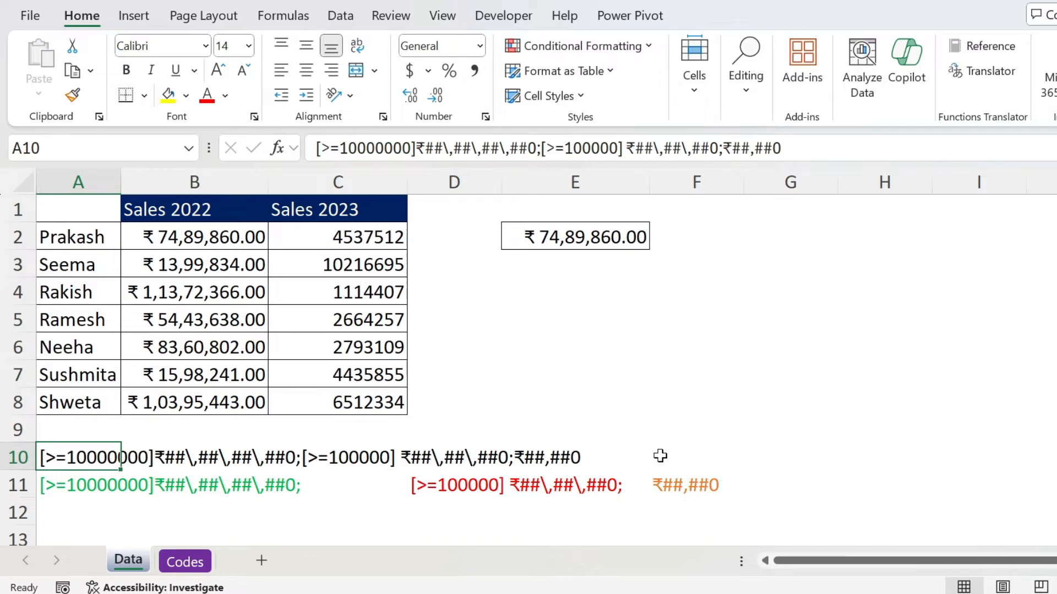
mouse_move(654, 451)
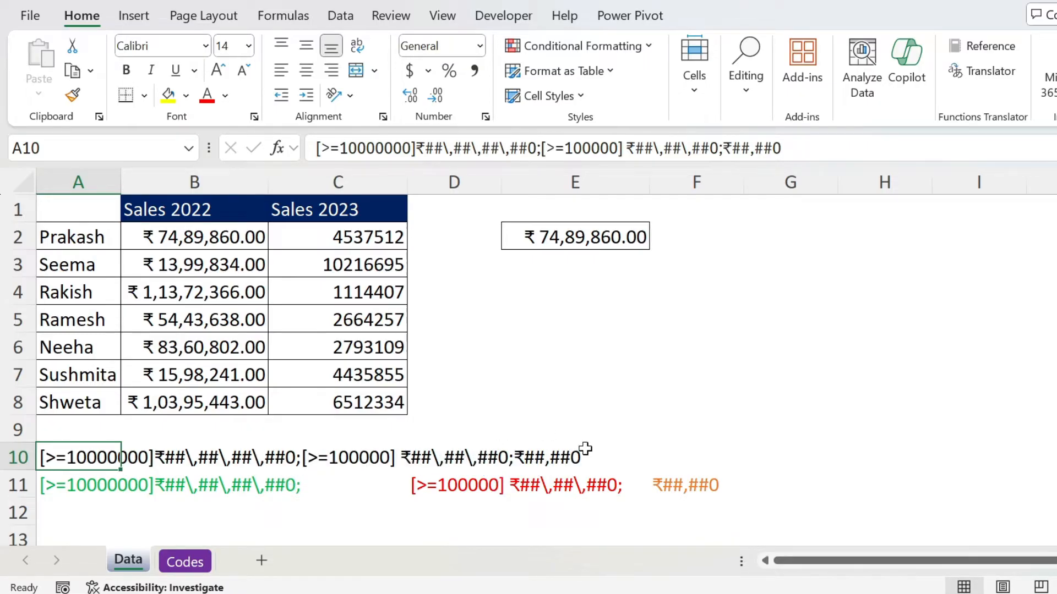
mouse_move(679, 463)
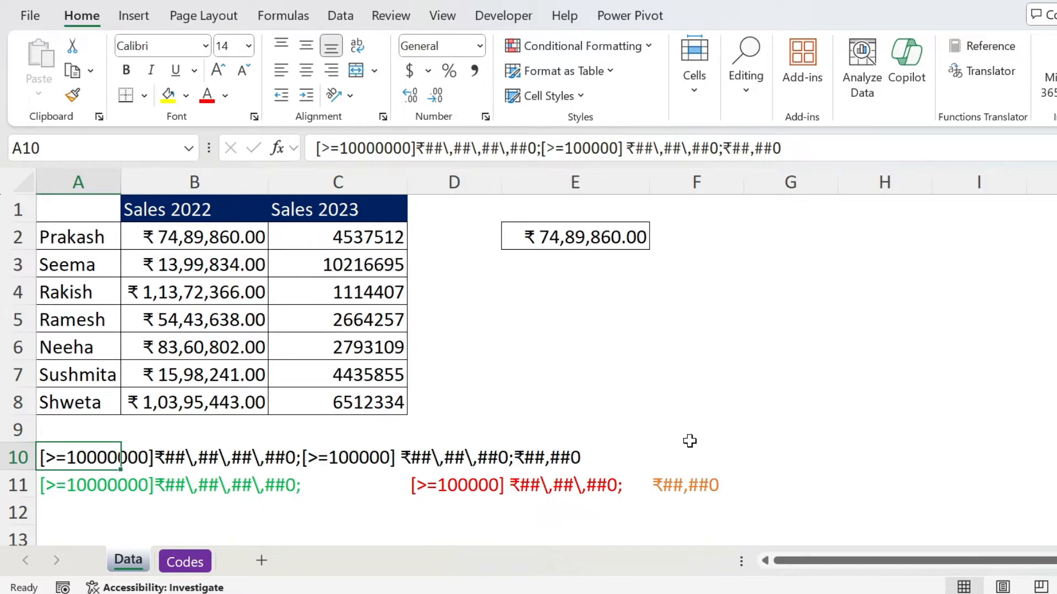
mouse_move(53, 499)
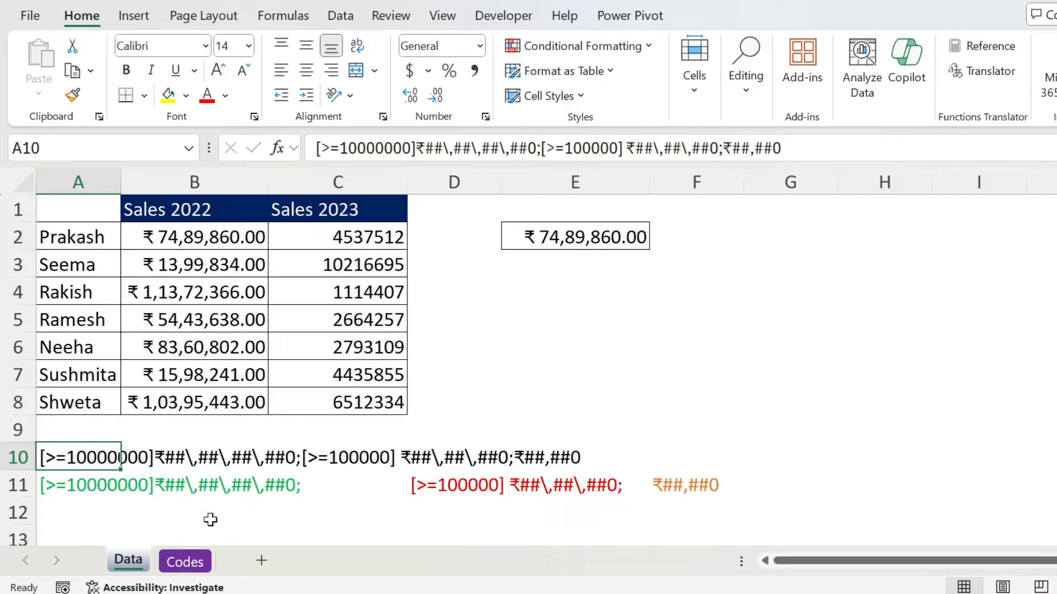
mouse_move(176, 489)
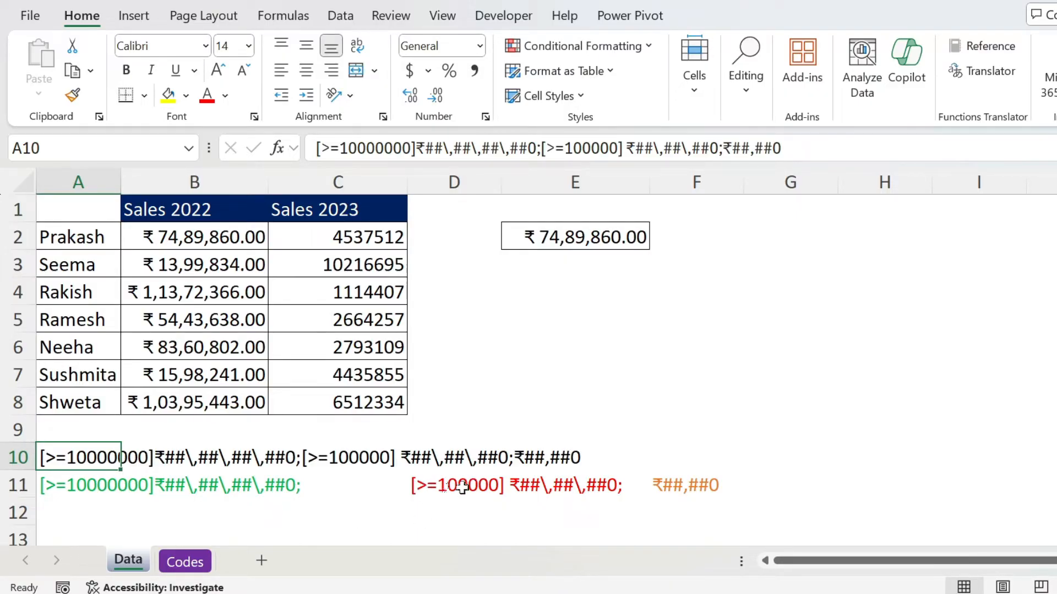
mouse_move(450, 472)
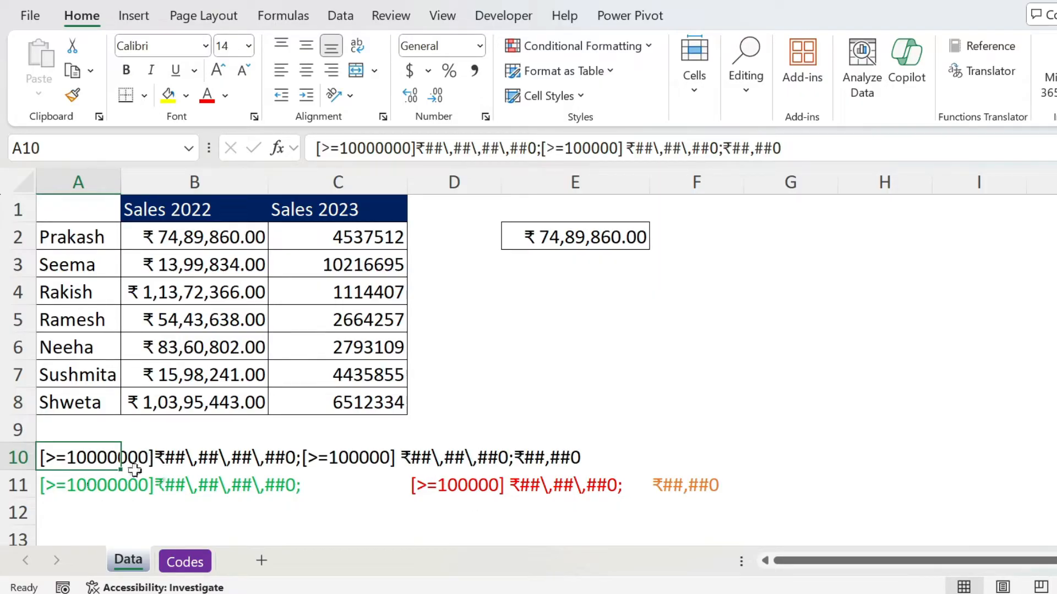
mouse_move(586, 498)
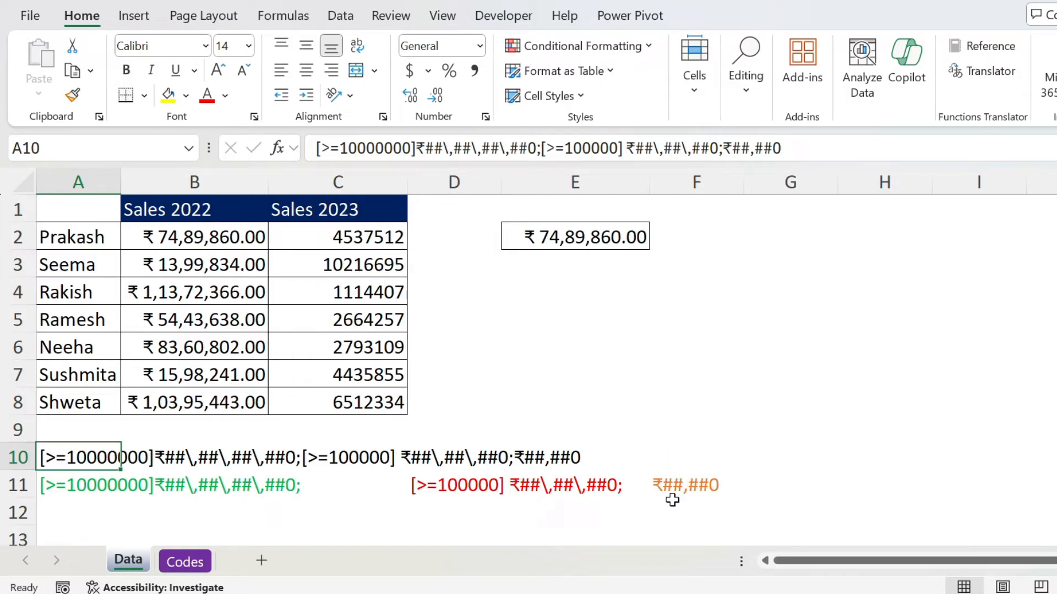
mouse_move(725, 497)
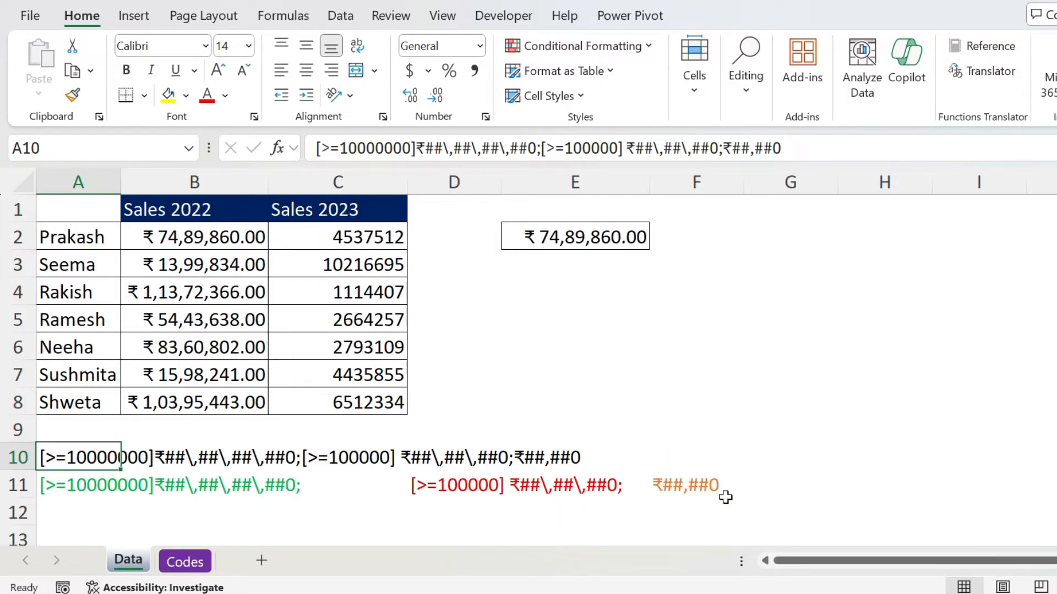
mouse_move(580, 486)
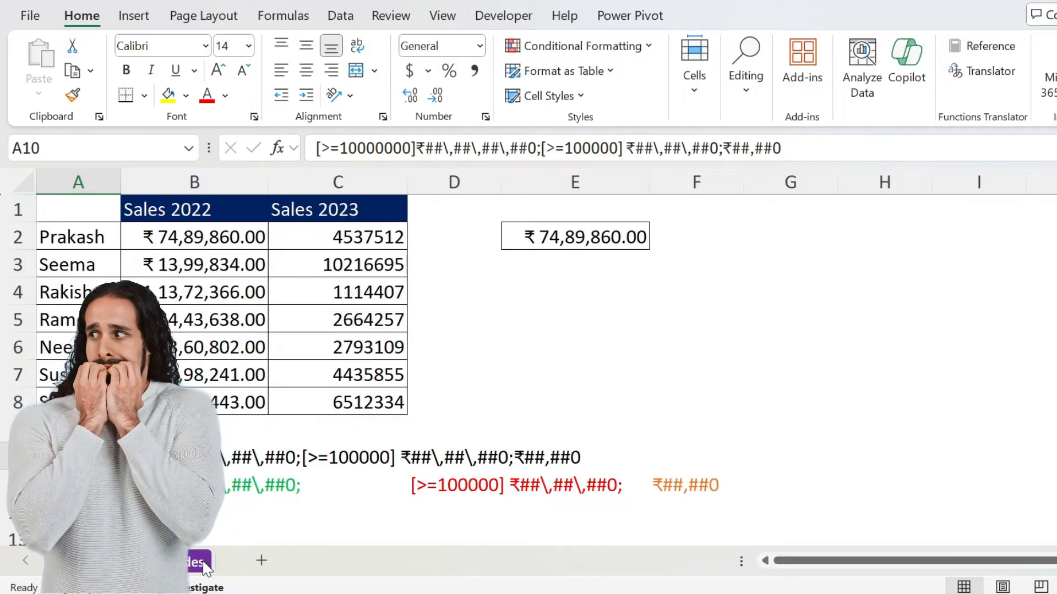
click(184, 559)
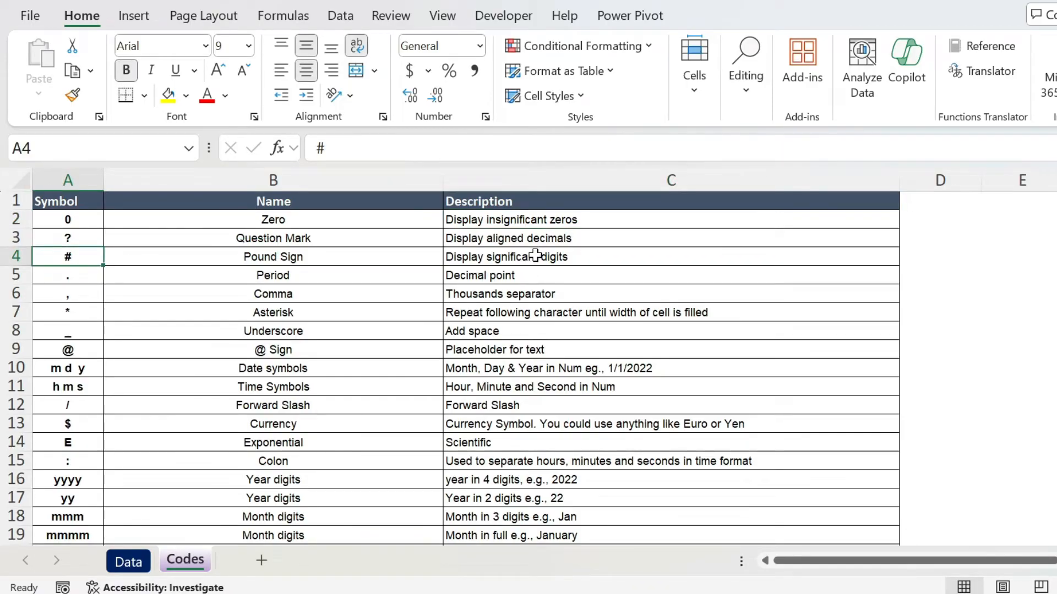
click(670, 256)
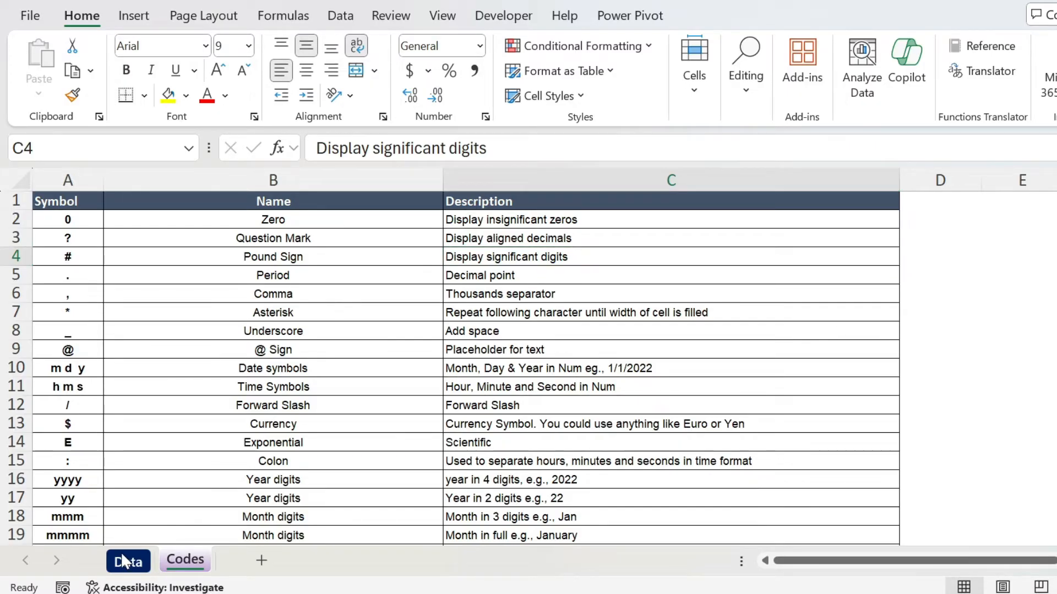
click(128, 560)
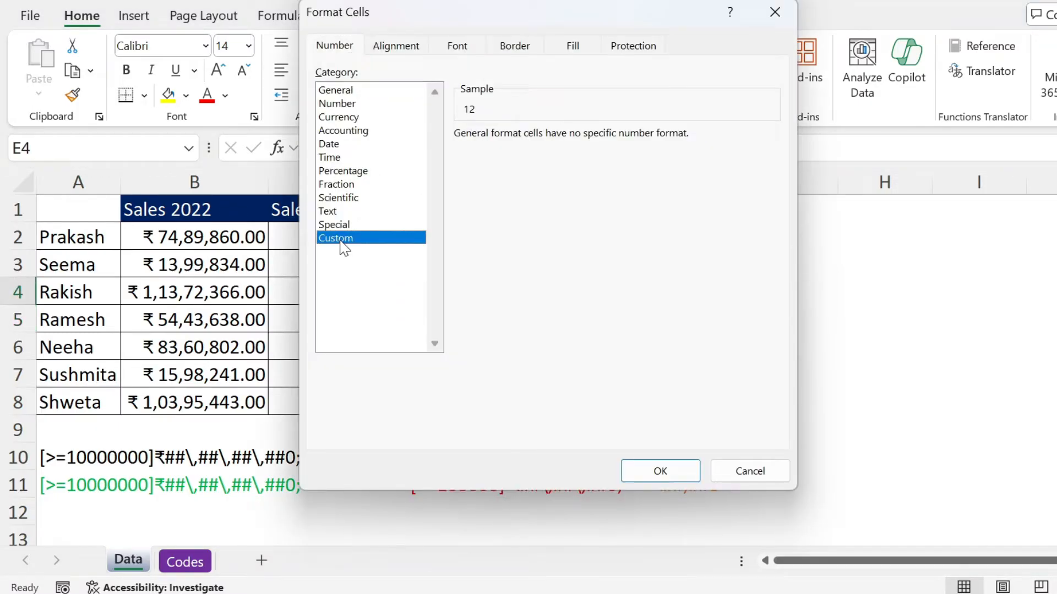
Set E4's custom format code to 000 so 12 displays as 012.
click(334, 238)
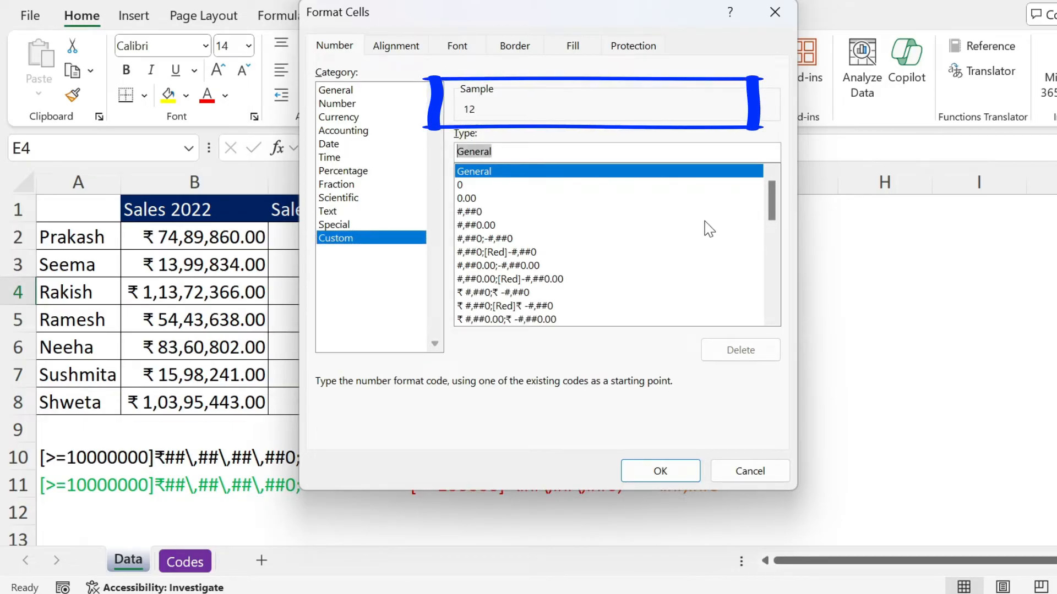
text(#####)
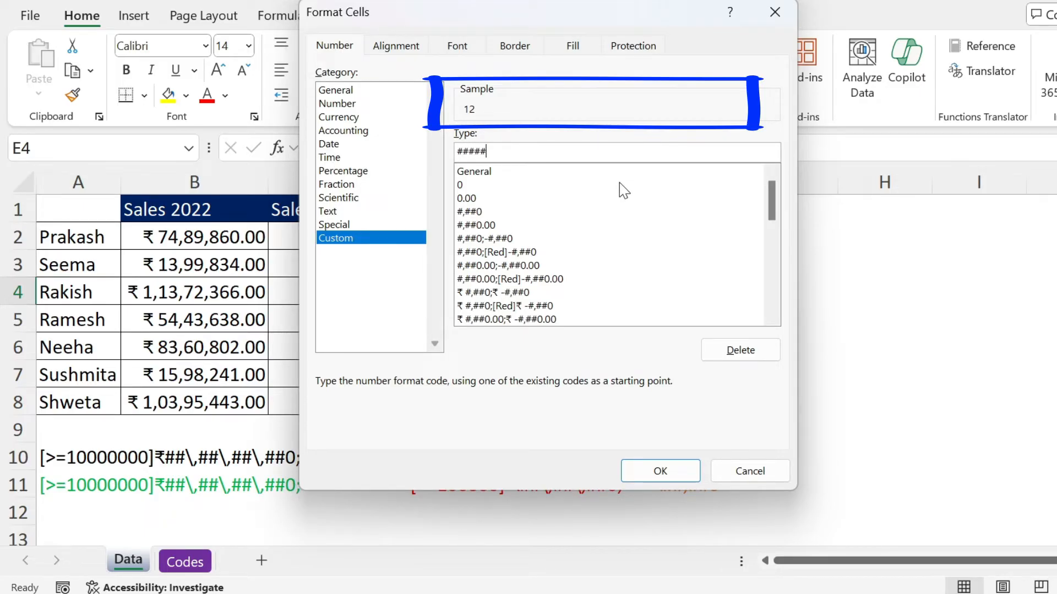
click(460, 184)
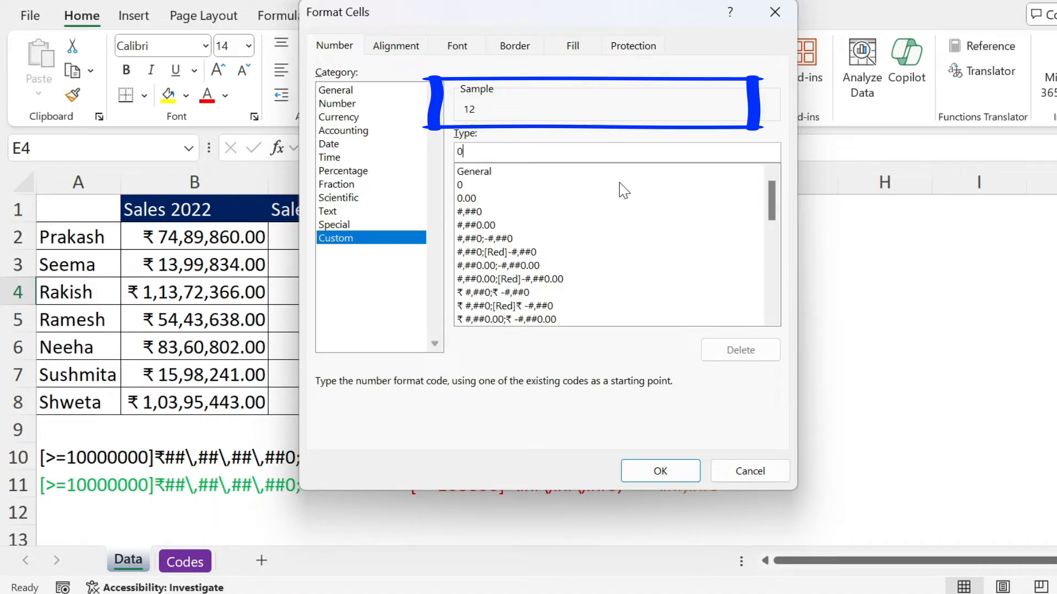
text(00)
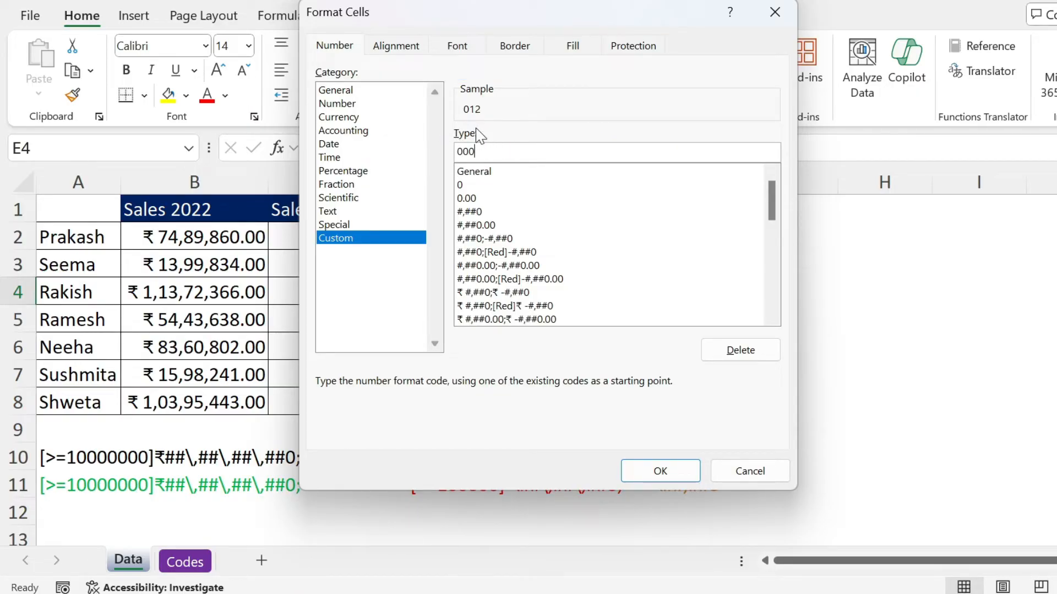
mouse_move(469, 118)
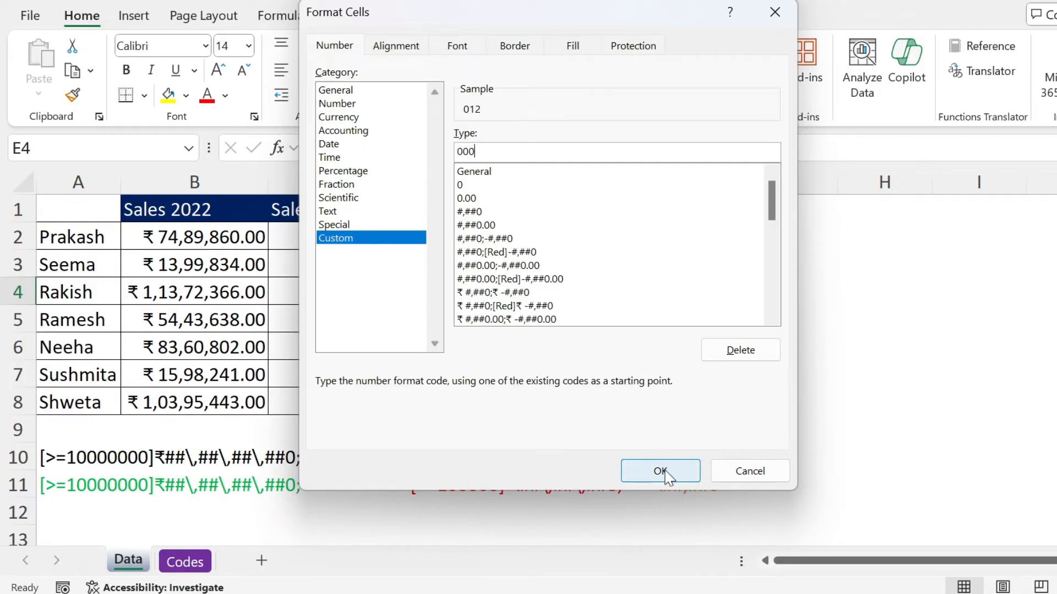
click(659, 470)
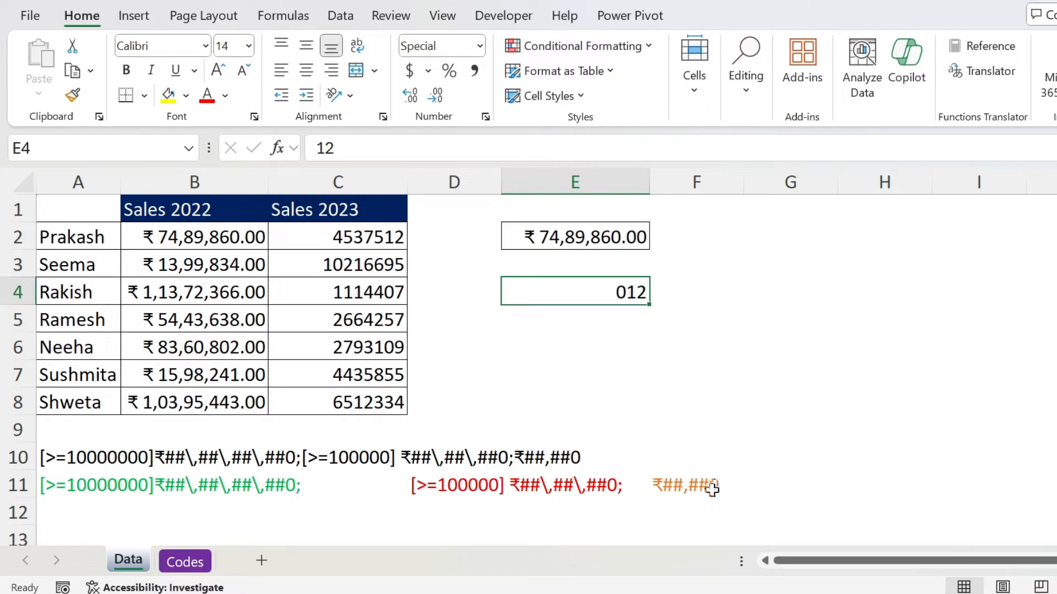
mouse_move(711, 483)
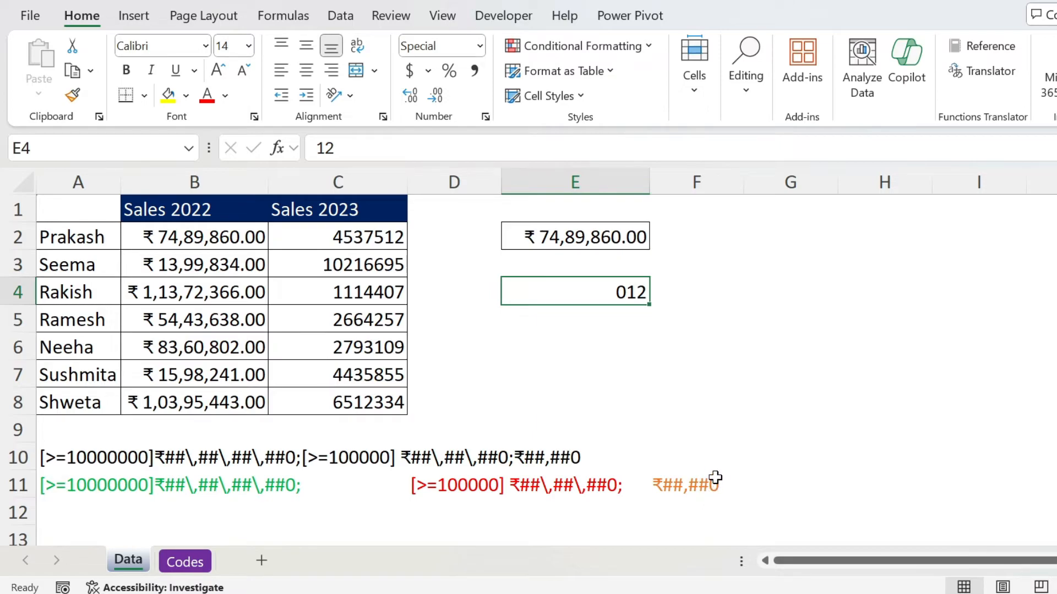
mouse_move(691, 489)
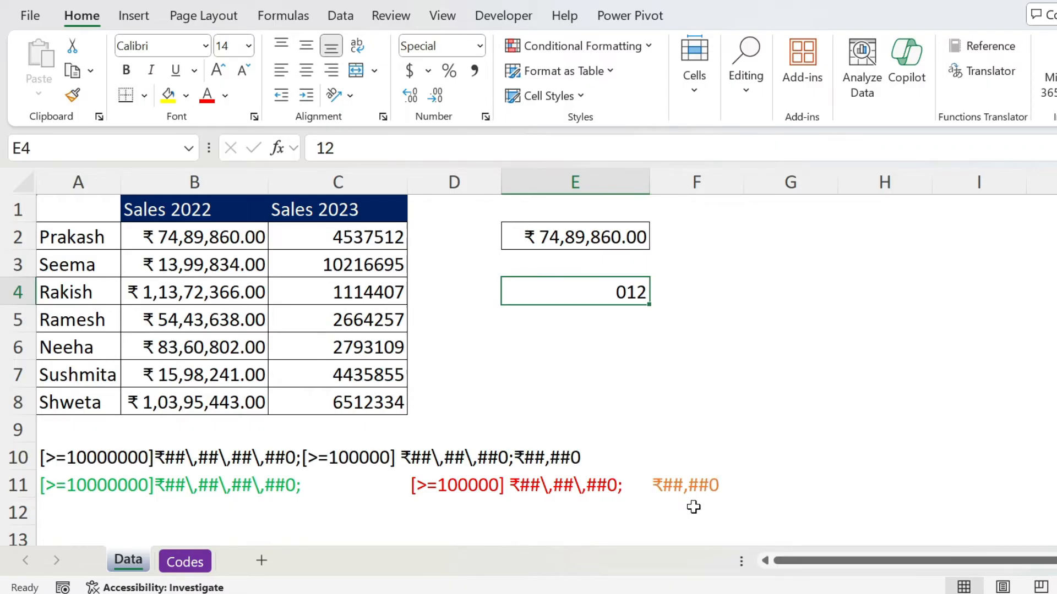
mouse_move(618, 491)
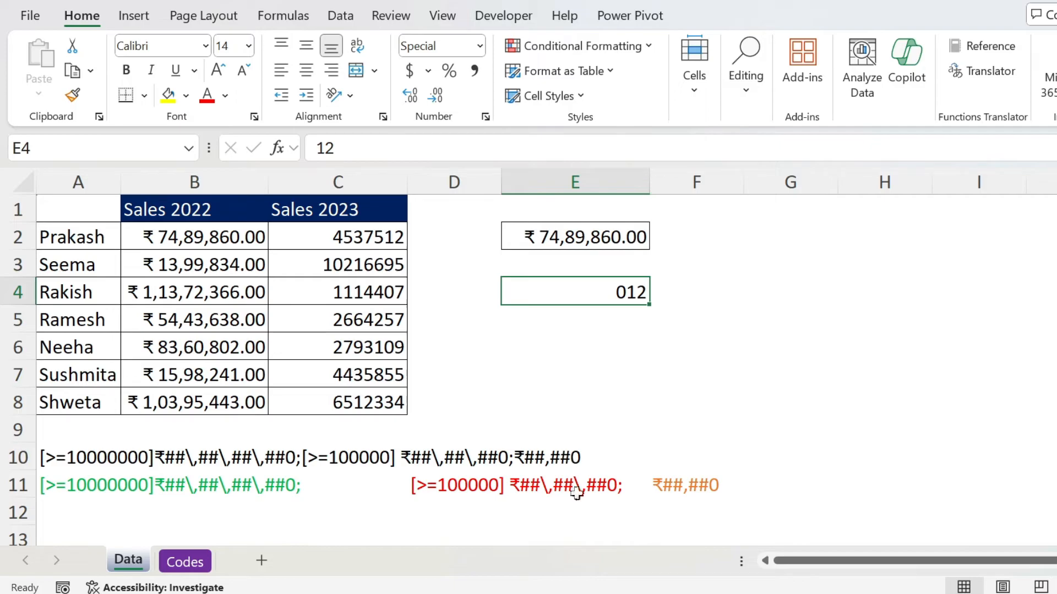
mouse_move(368, 524)
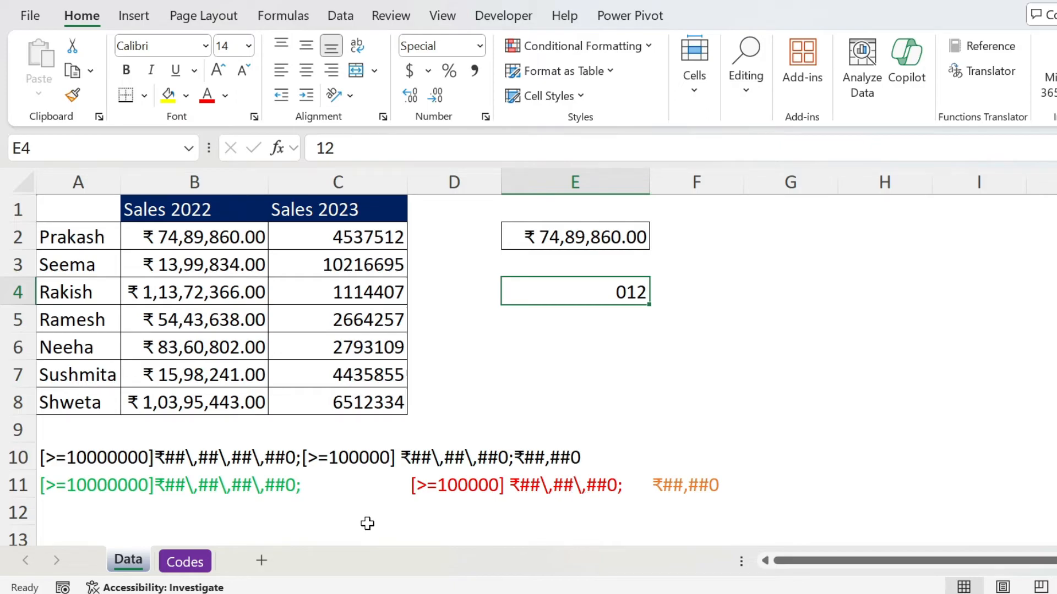
Switch to the Codes sheet to view the backslash escape entry.
click(184, 560)
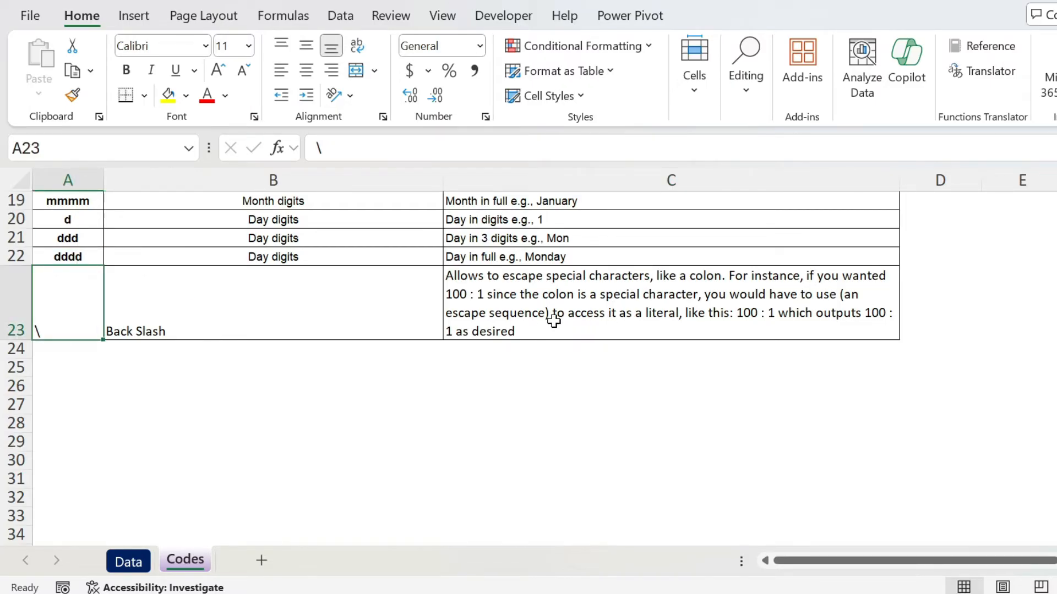
mouse_move(740, 317)
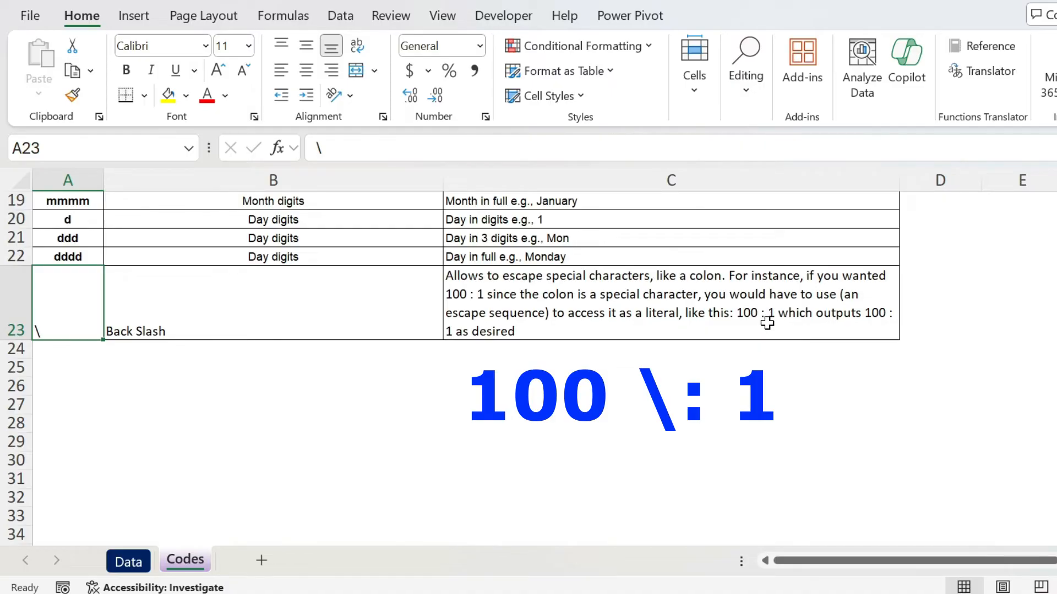
Return to the Data sheet with the sales table.
click(127, 560)
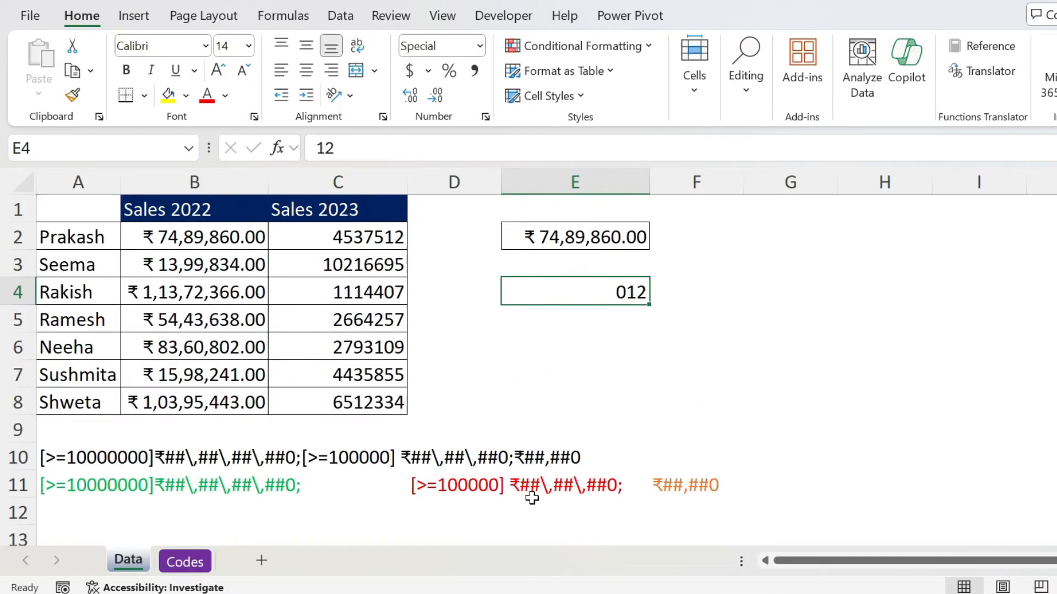
mouse_move(609, 520)
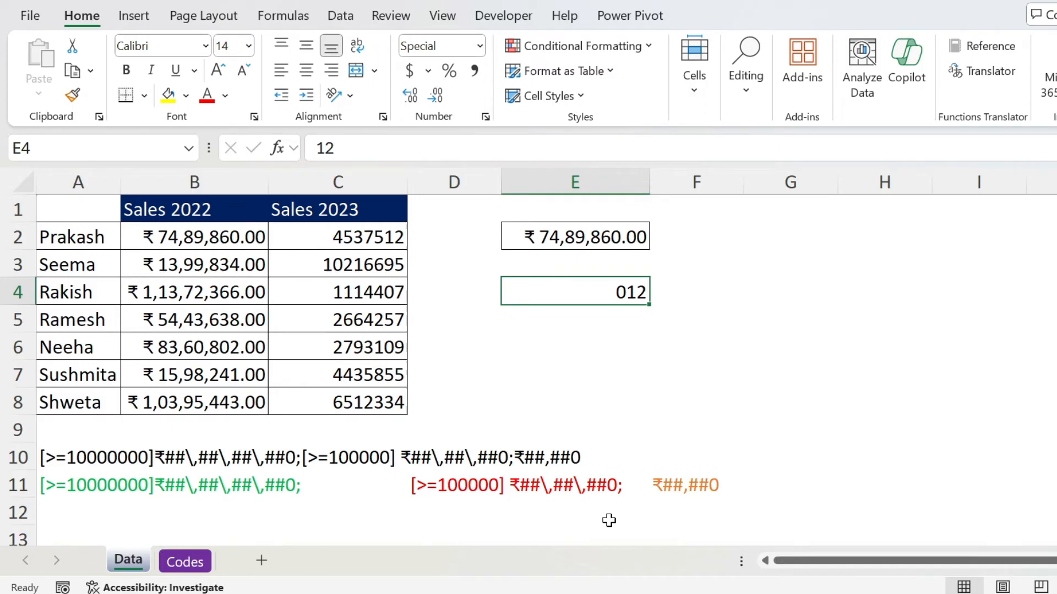
mouse_move(562, 496)
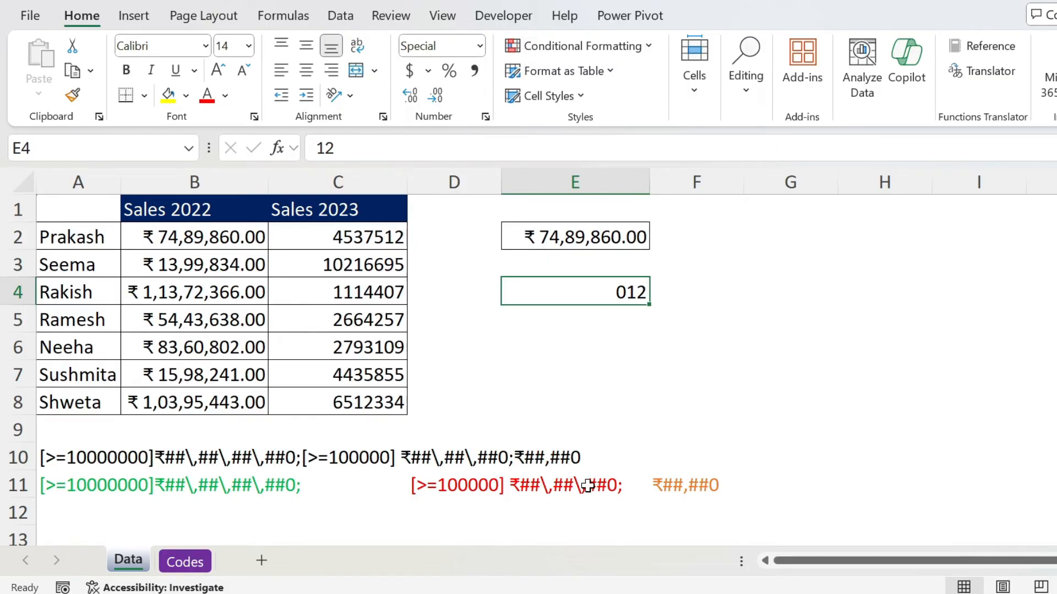
mouse_move(552, 508)
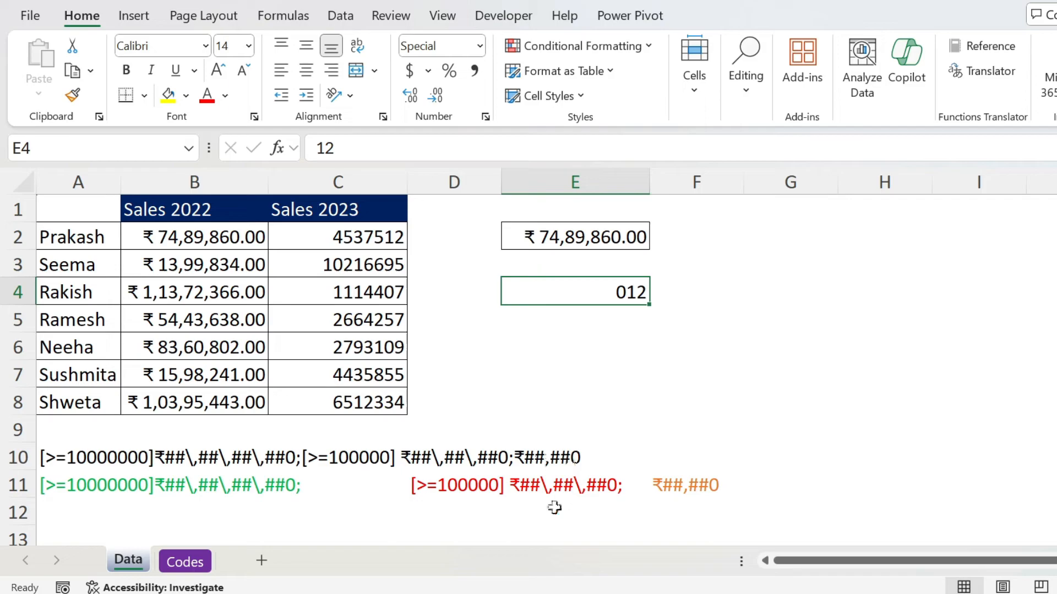
mouse_move(244, 505)
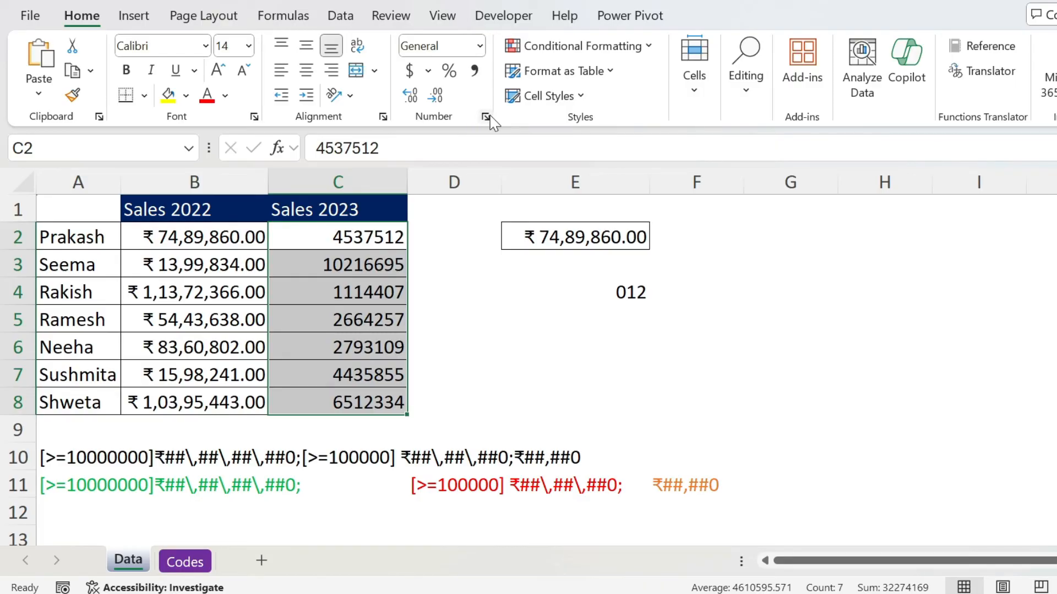
Apply the rupee lakh/crore conditional custom format code to Sales 2023 (C2:C8).
click(485, 117)
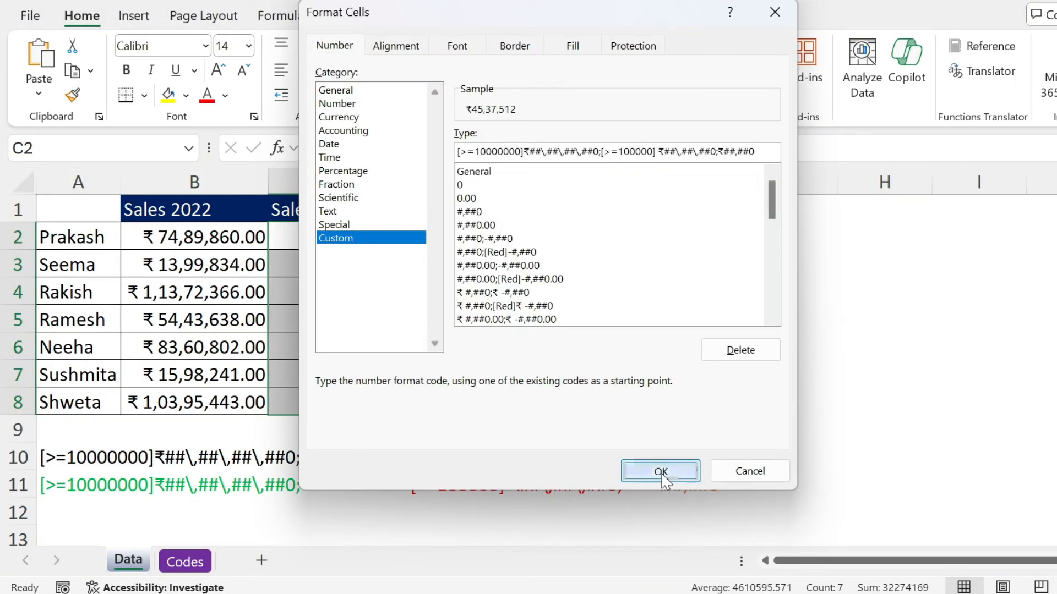
click(659, 471)
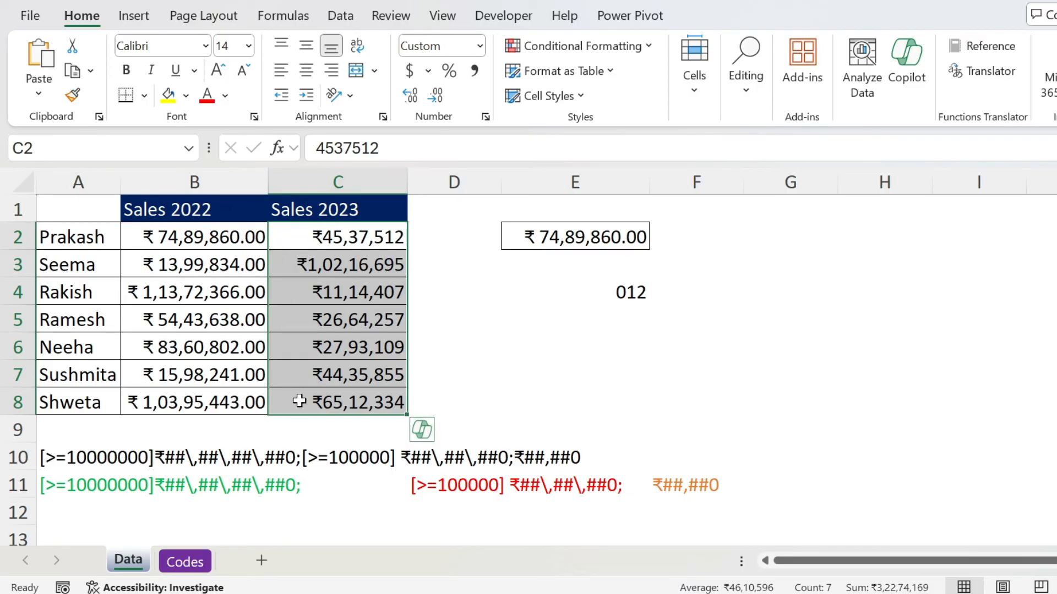
mouse_move(255, 515)
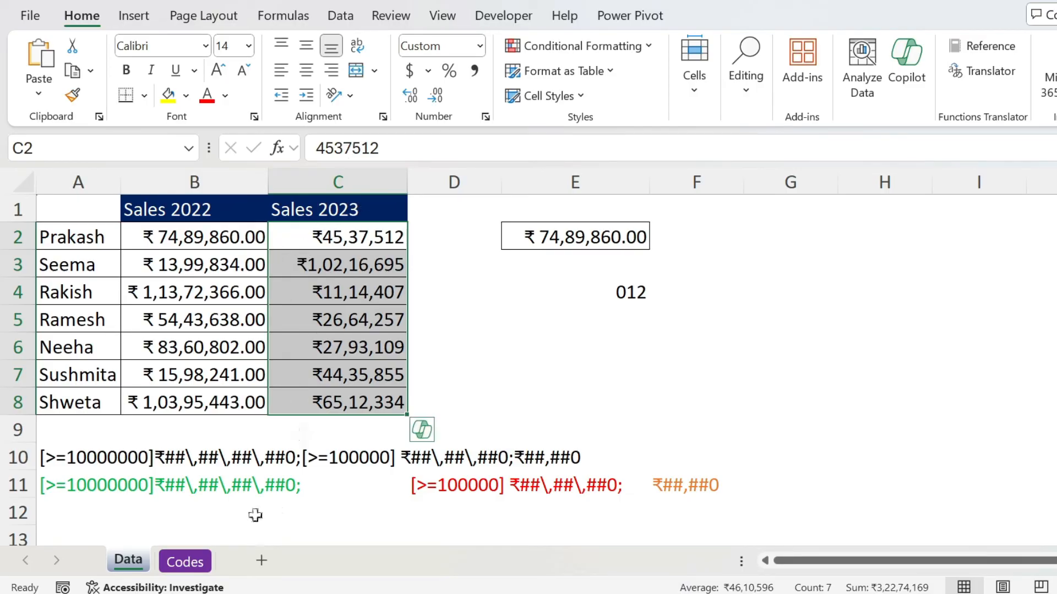
click(183, 561)
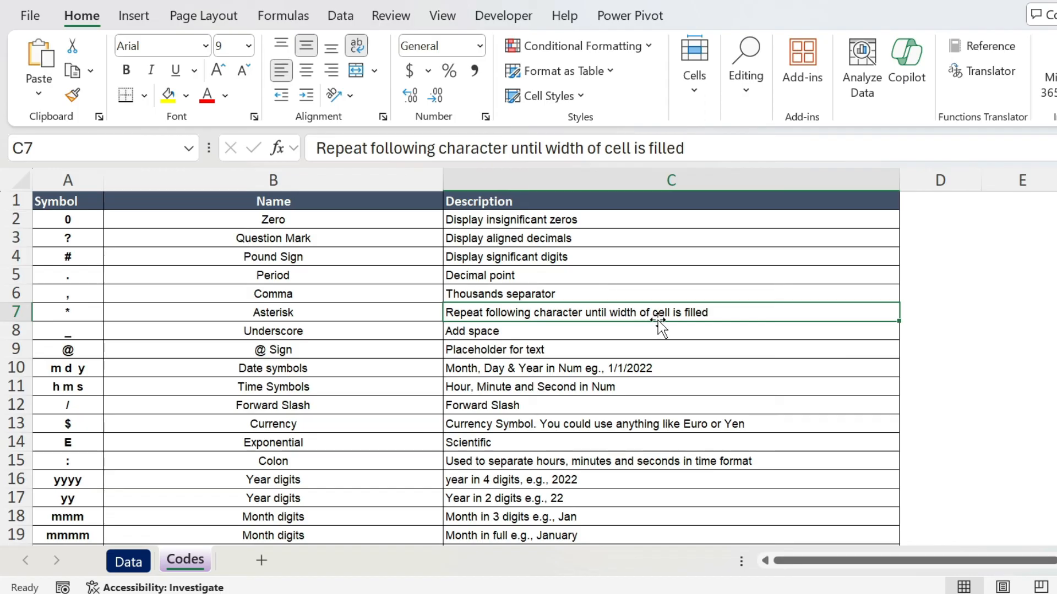
click(127, 560)
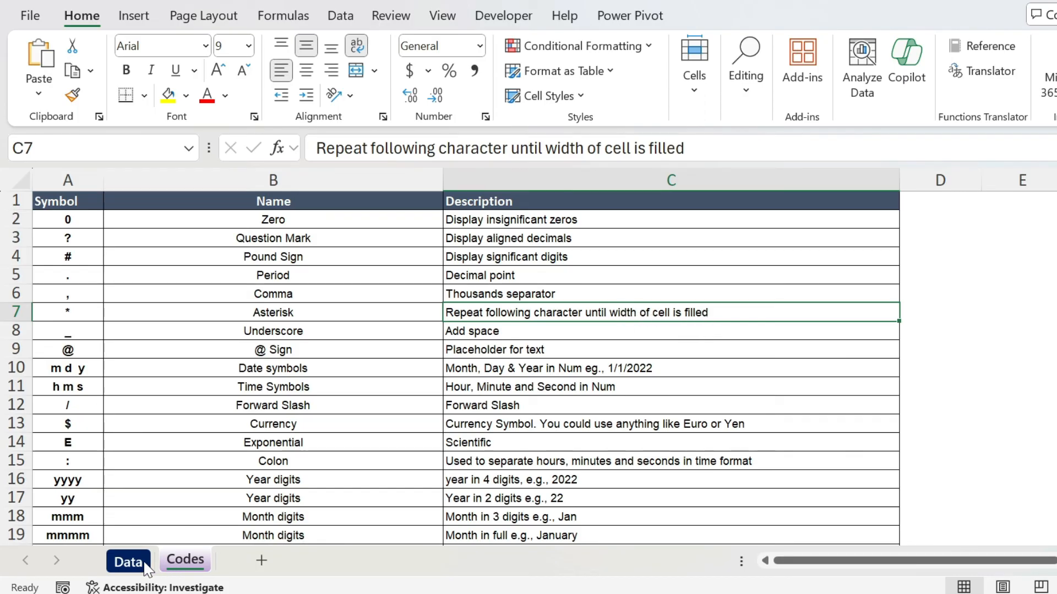
click(128, 560)
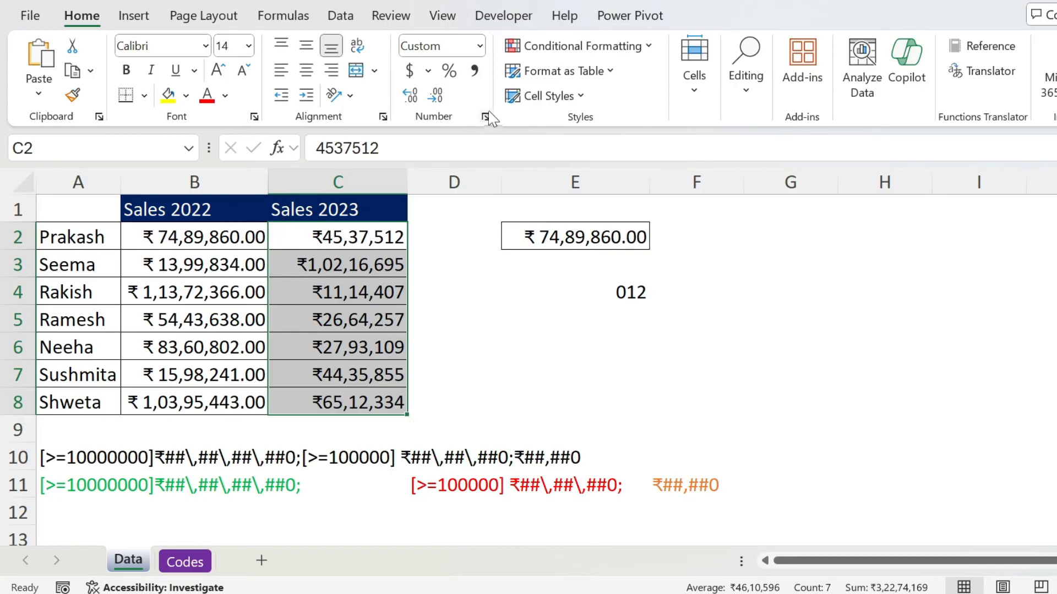
Insert "* " after each ₹ in all three code sections so rupee symbols sit left, amounts right.
click(485, 117)
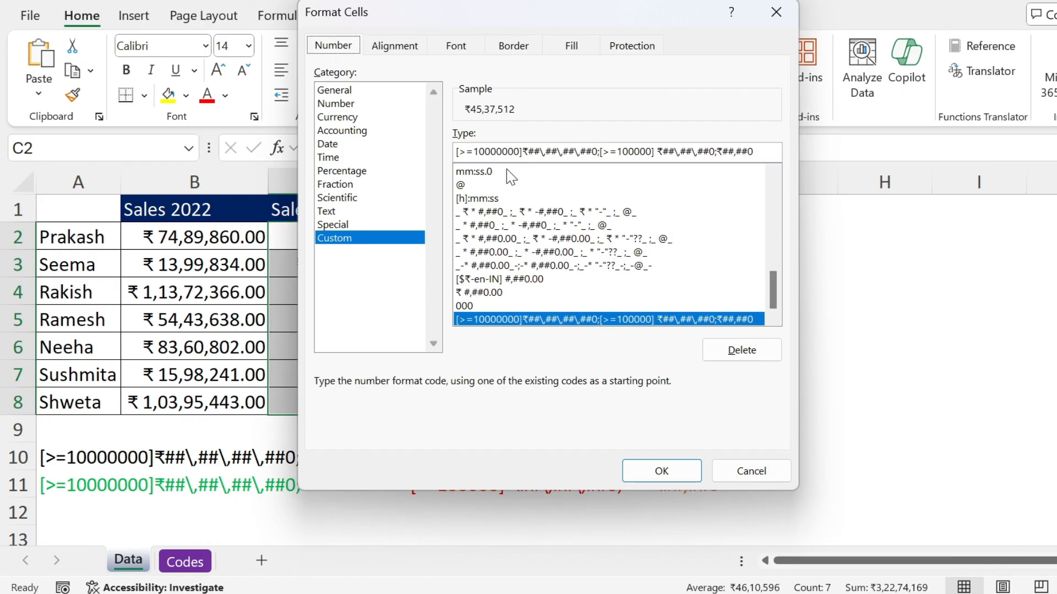
mouse_move(704, 152)
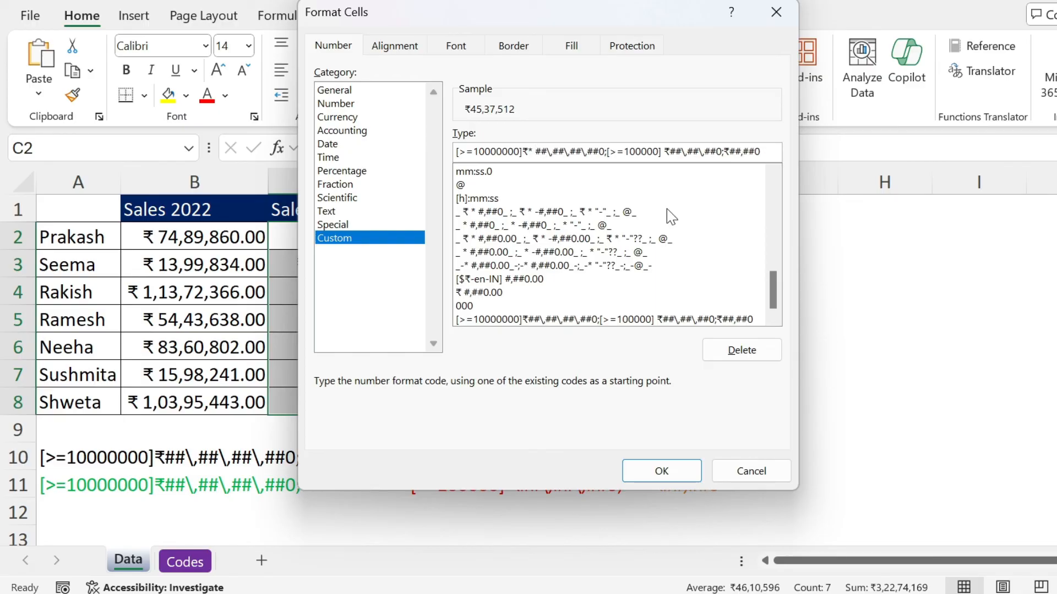
mouse_move(620, 310)
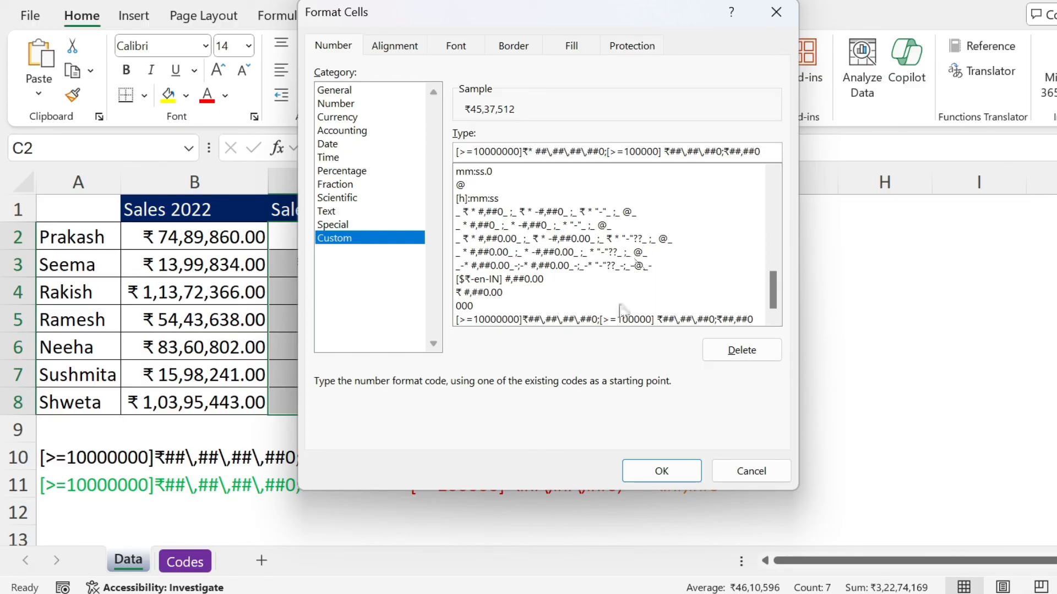
click(660, 470)
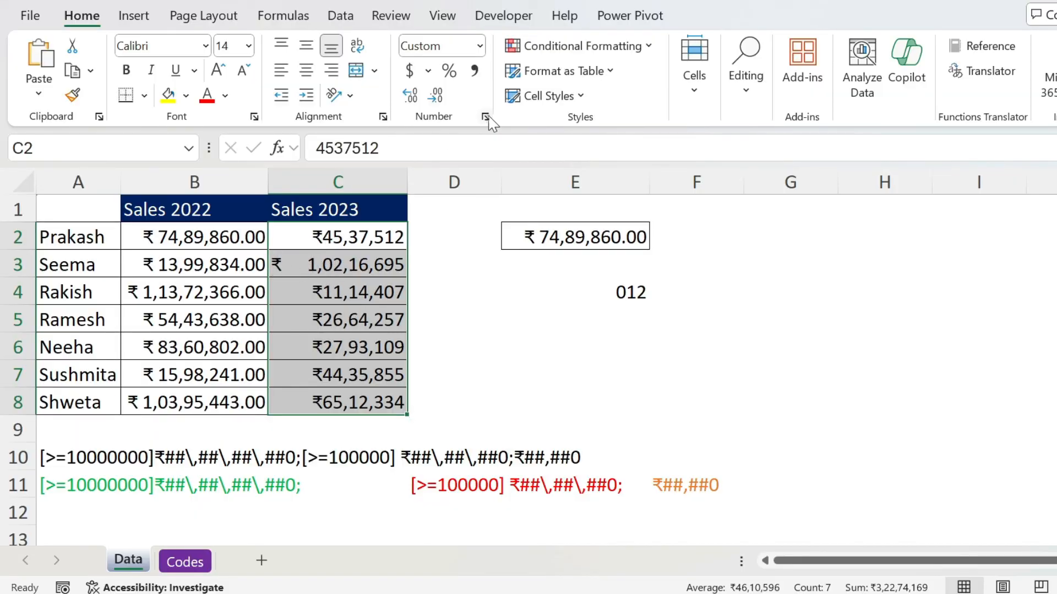
click(484, 116)
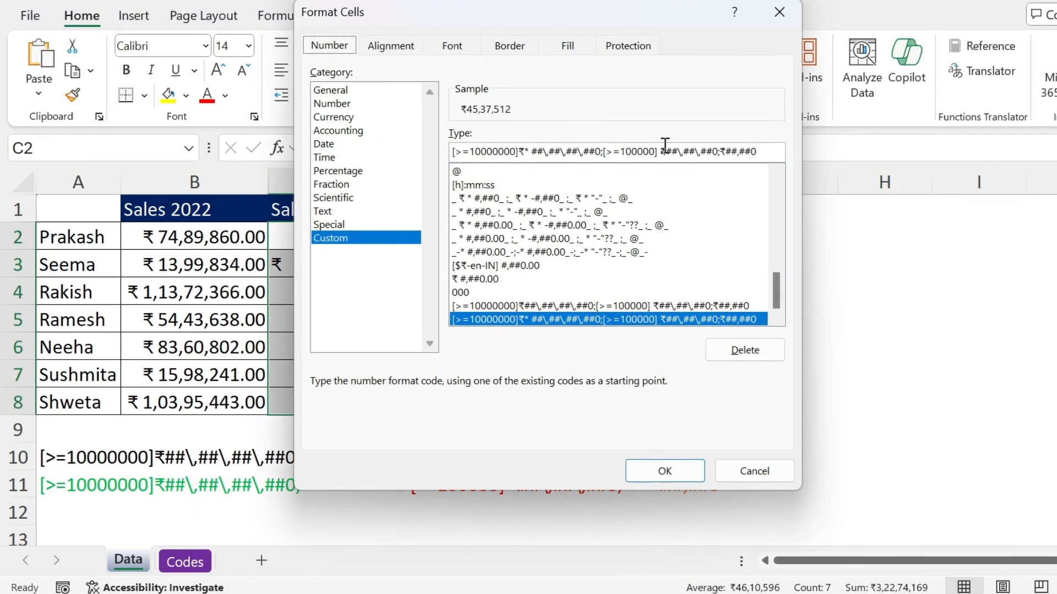
mouse_move(697, 175)
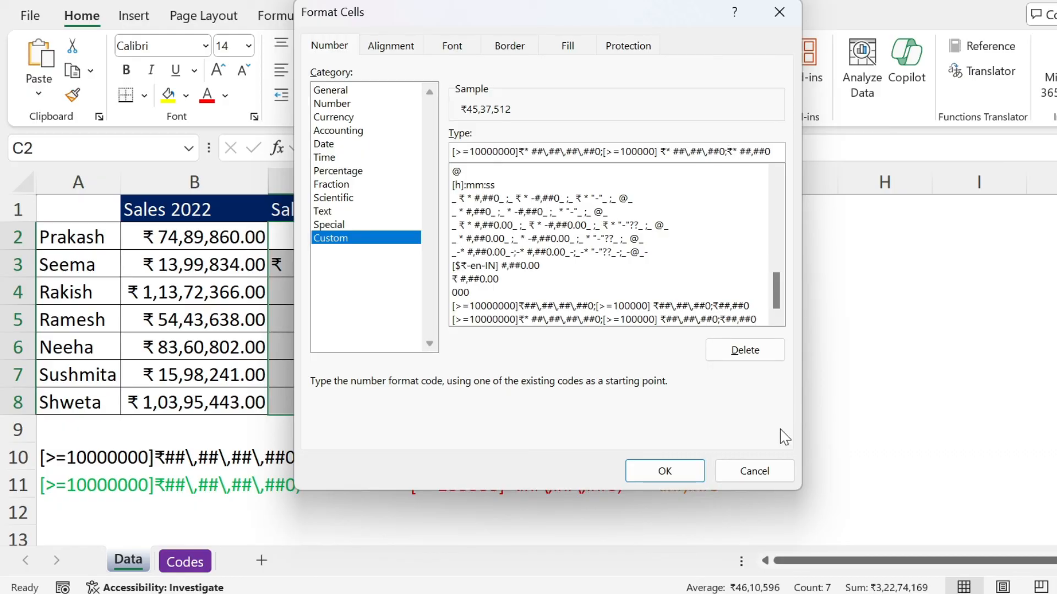
click(663, 470)
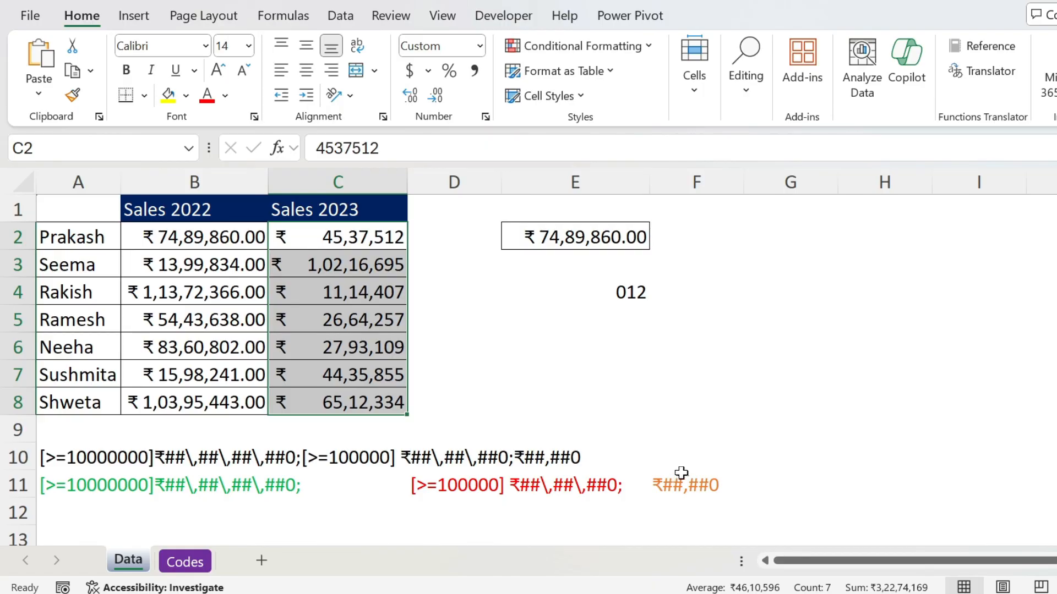